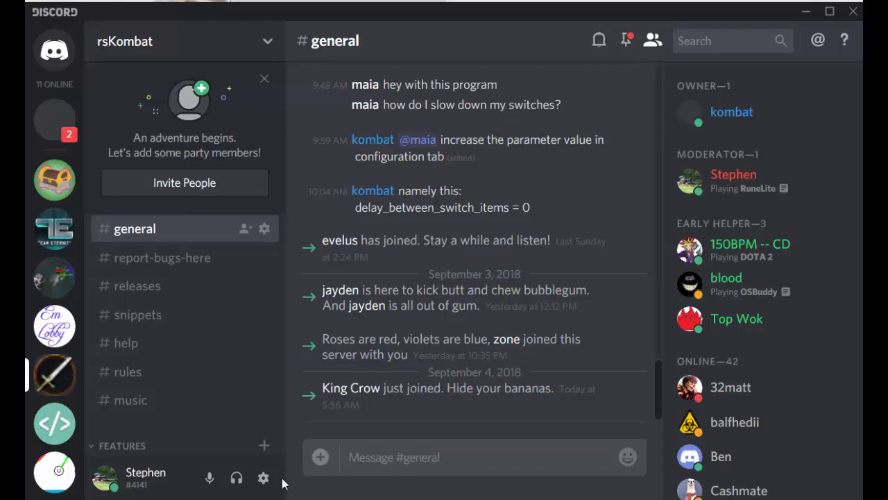
pyautogui.moveTo(178, 193)
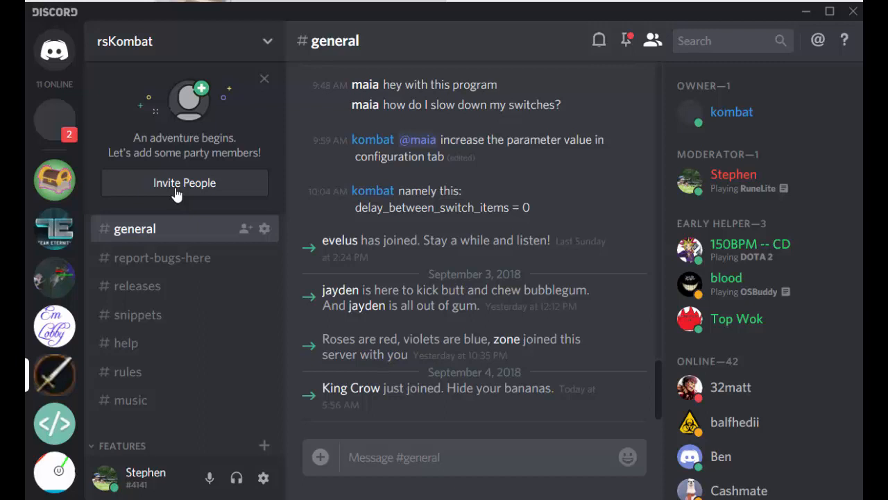
pyautogui.moveTo(136, 286)
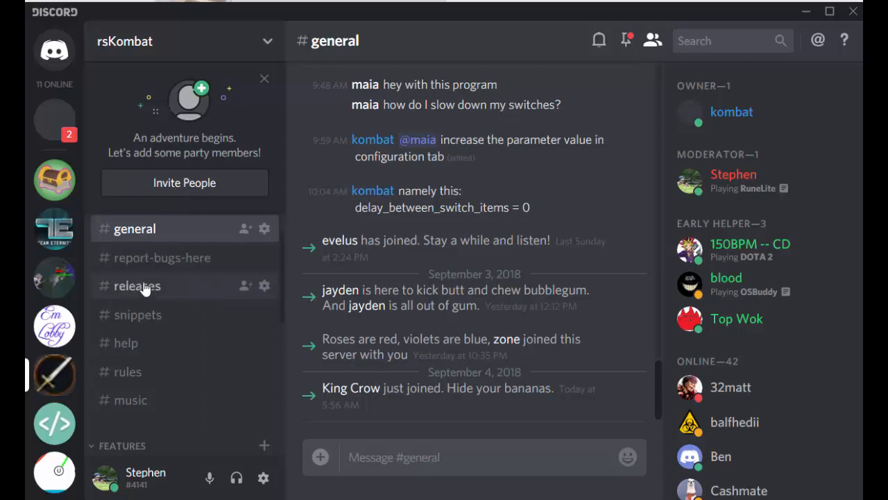
# Switch to the #releases channel of the rsKombat Discord server.
pyautogui.click(136, 285)
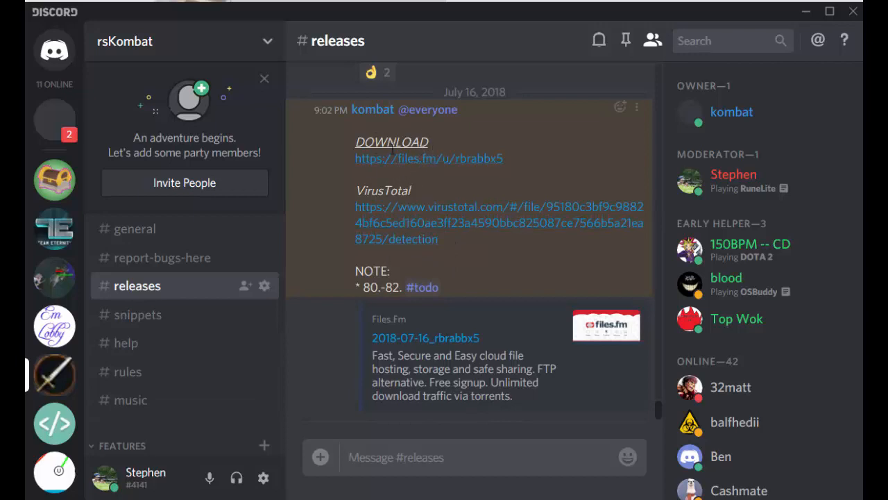
pyautogui.moveTo(451, 222)
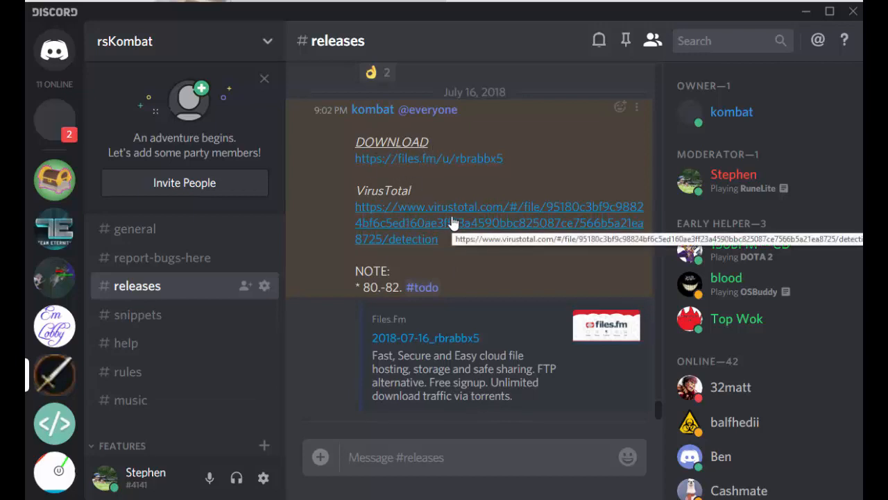
pyautogui.moveTo(391, 172)
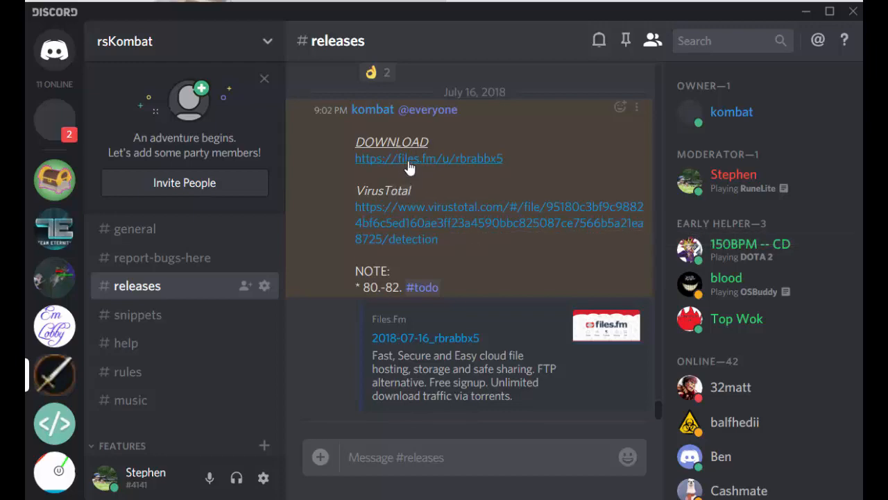
# Follow the release post's link and download rsKombat.zip from the files.fm page.
pyautogui.click(429, 158)
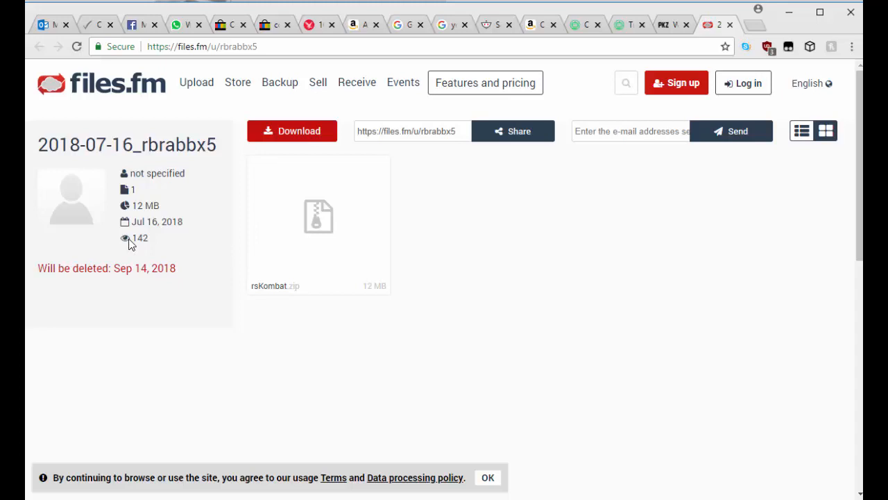
pyautogui.moveTo(350, 158)
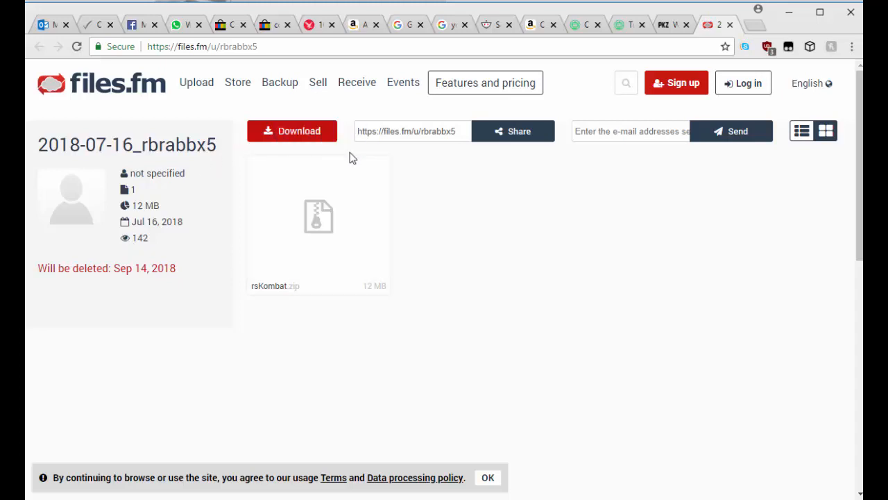
pyautogui.click(292, 131)
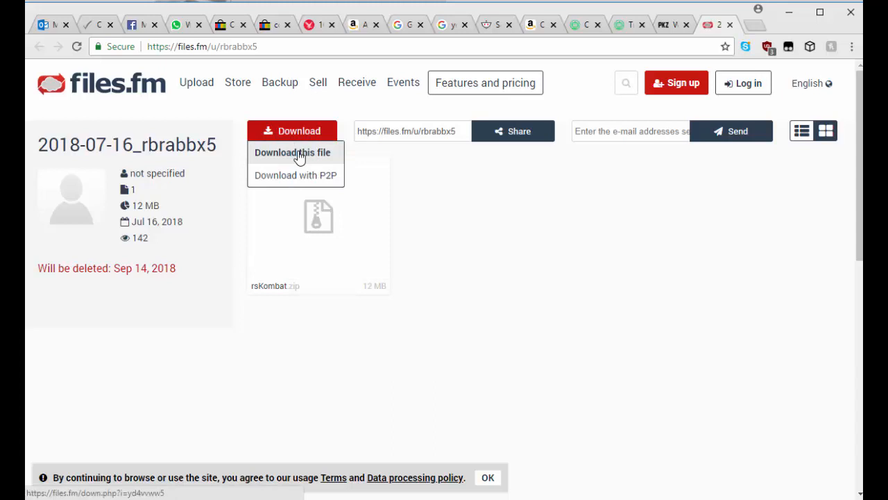
pyautogui.click(291, 151)
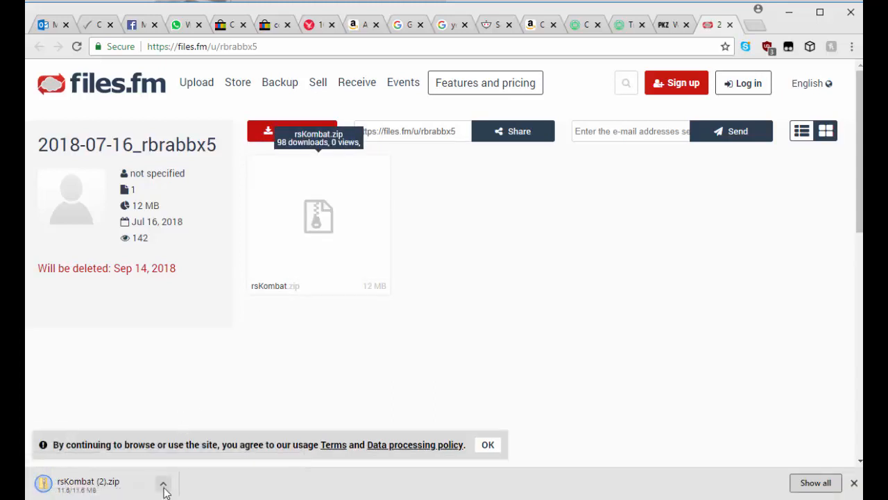
pyautogui.click(164, 483)
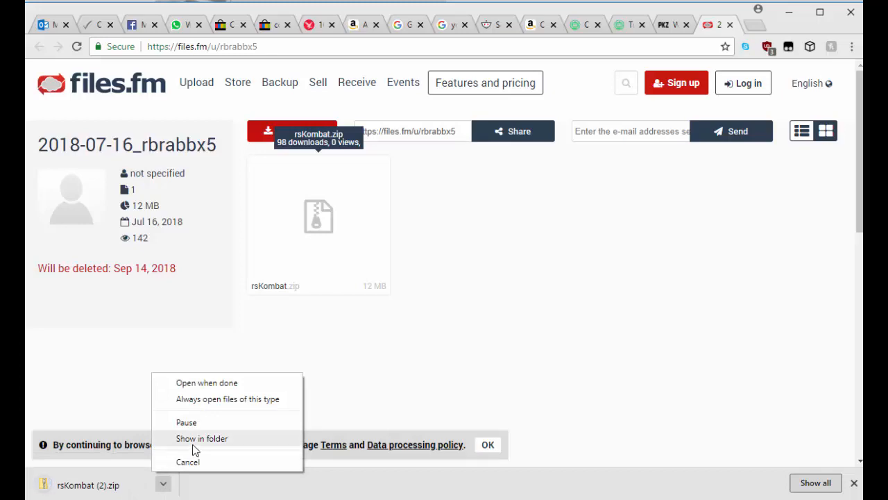
# Extract rsKombat.zip to the suggested folder and enter the extracted rsKombat folder.
pyautogui.click(203, 438)
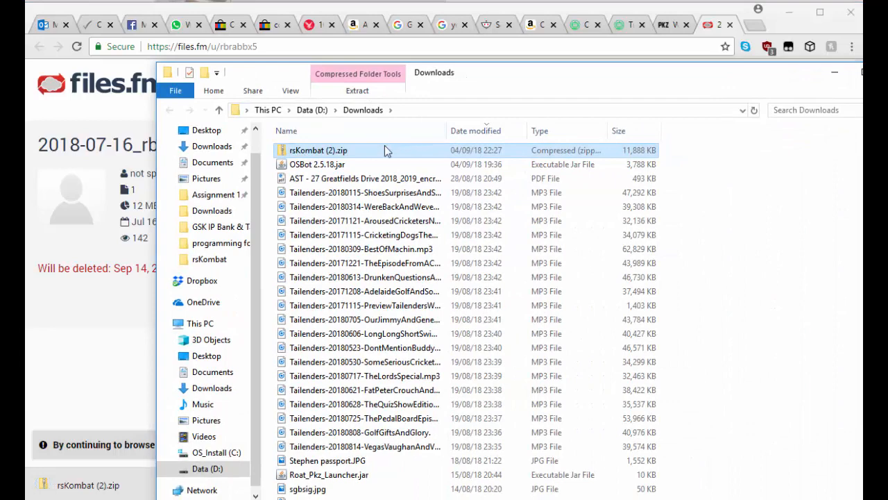
pyautogui.rightClick(318, 150)
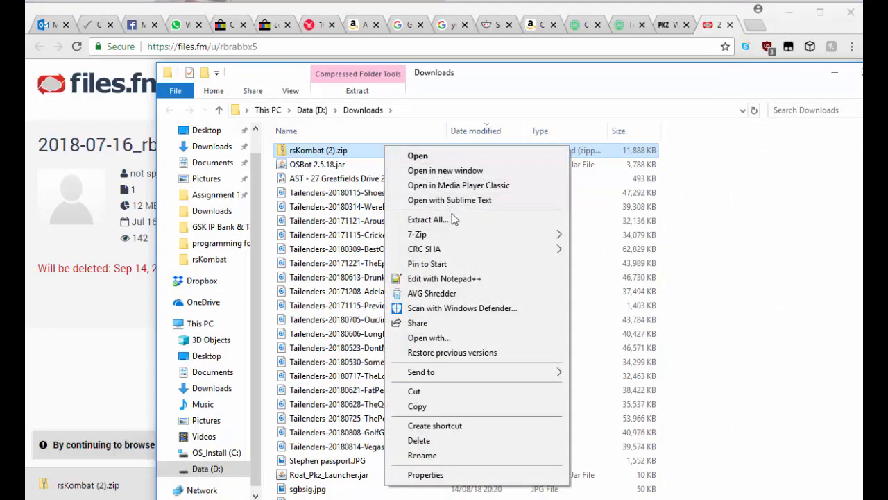
pyautogui.click(428, 220)
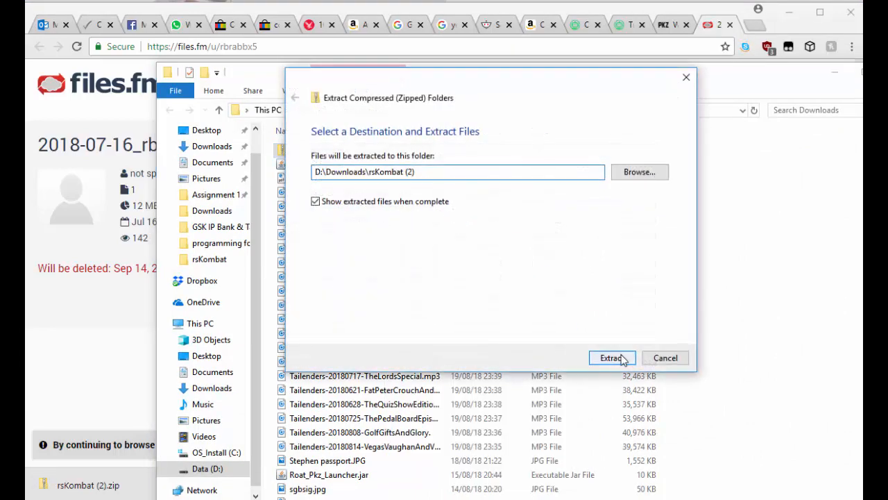
pyautogui.click(611, 358)
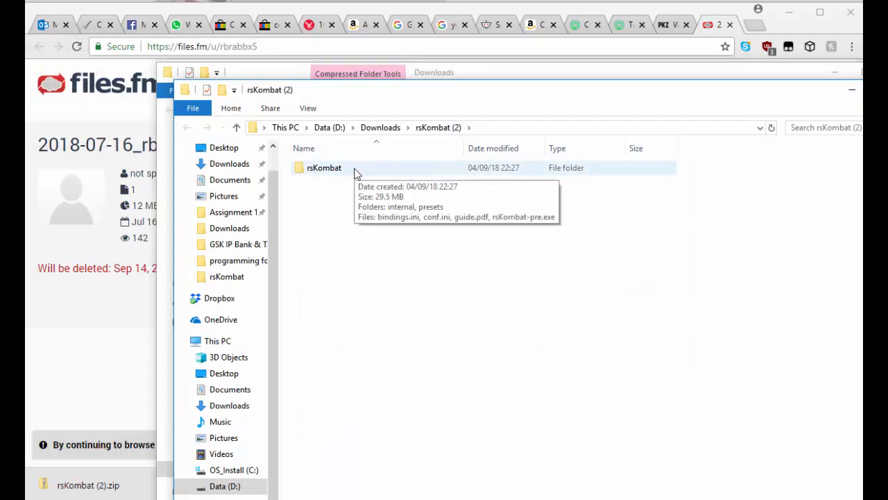
pyautogui.doubleClick(324, 166)
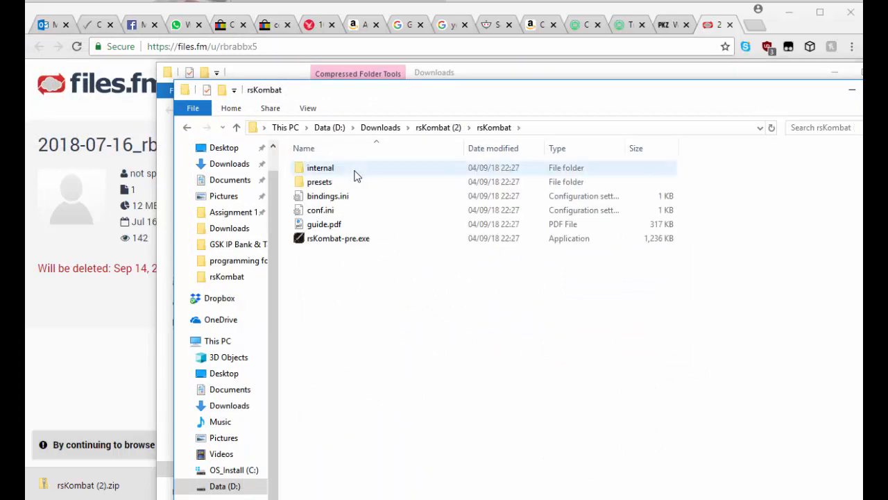
pyautogui.moveTo(338, 239)
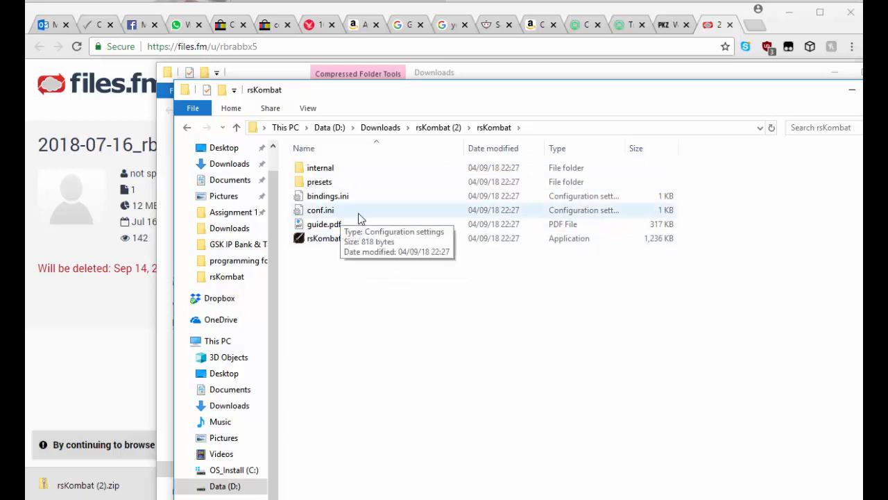
# Edit conf.ini: client name Roat Pkz, prayer F3, magic F4, logout F10, gear F6.
pyautogui.doubleClick(319, 210)
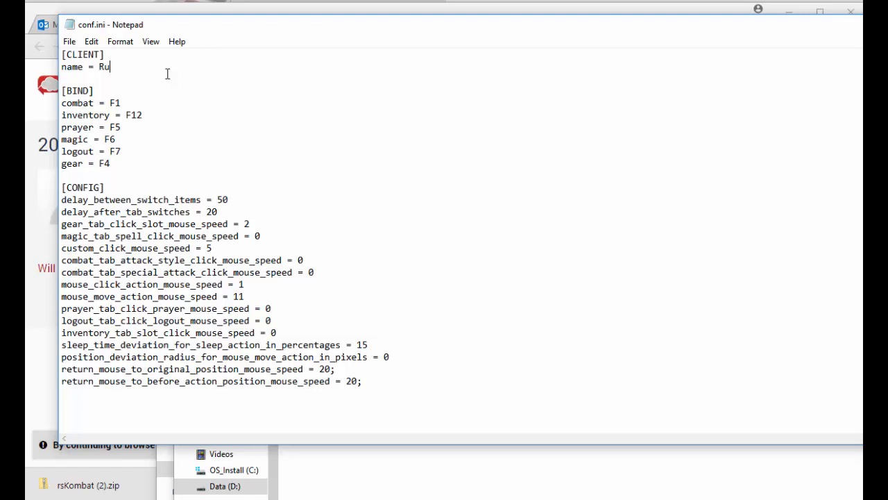
pyautogui.write('oatz')
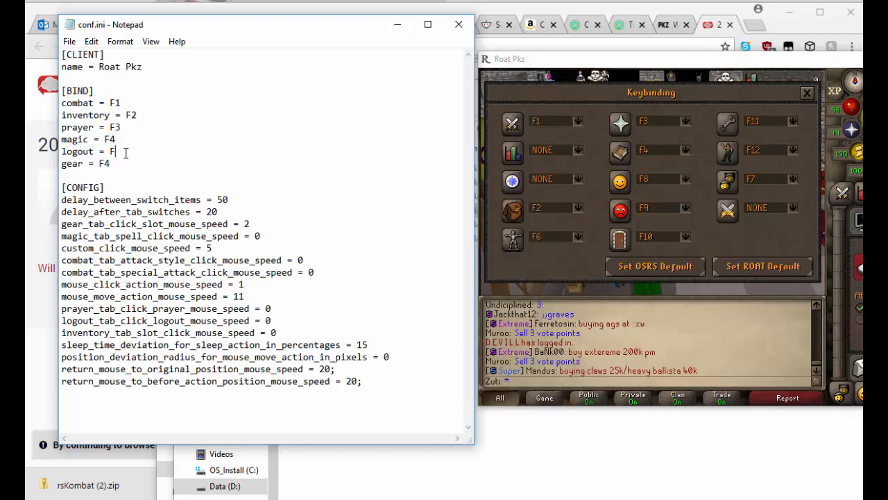
pyautogui.write('10')
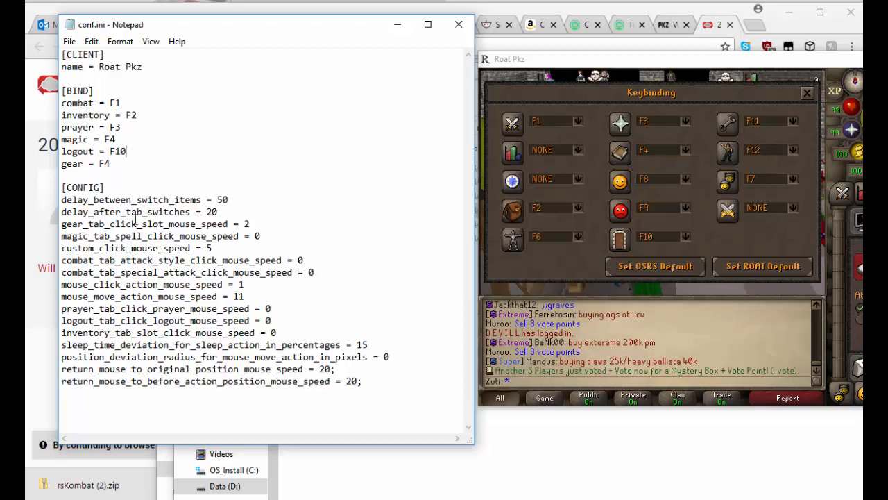
pyautogui.write('F6')
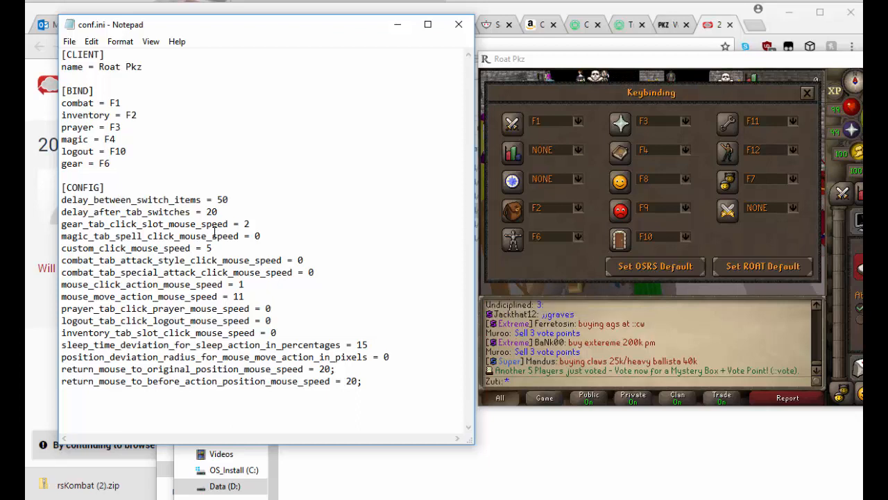
pyautogui.click(108, 164)
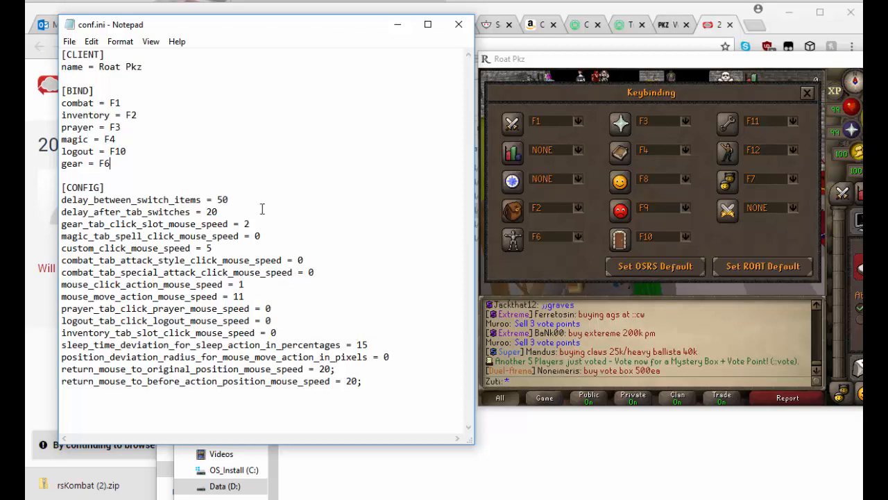
pyautogui.doubleClick(222, 200)
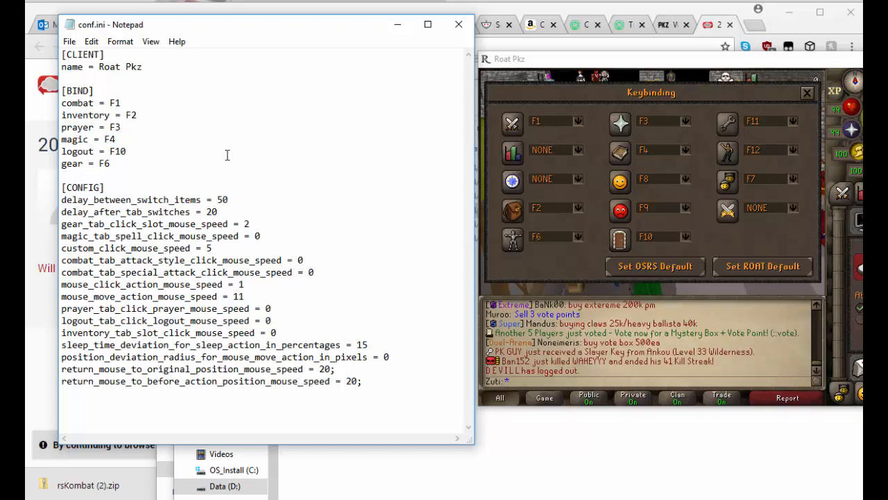
# Return to the rsKombat folder and read through guide.pdf's system and in-game requirements.
pyautogui.click(69, 42)
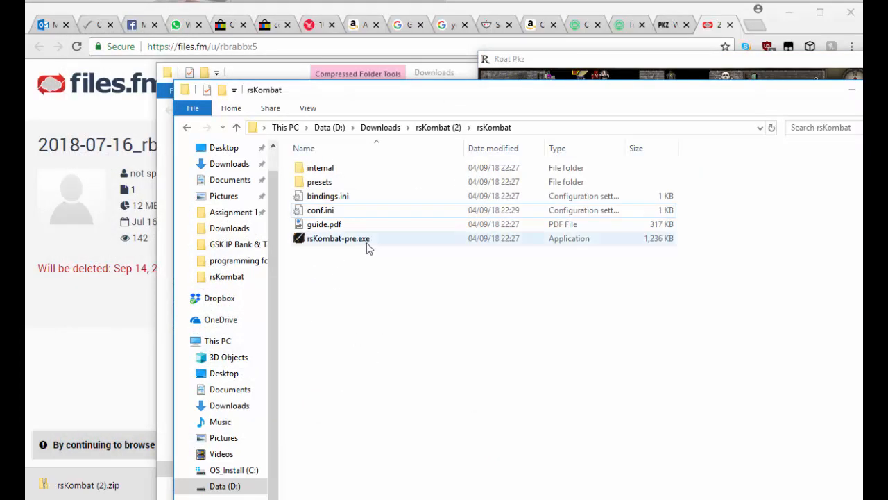
pyautogui.moveTo(325, 225)
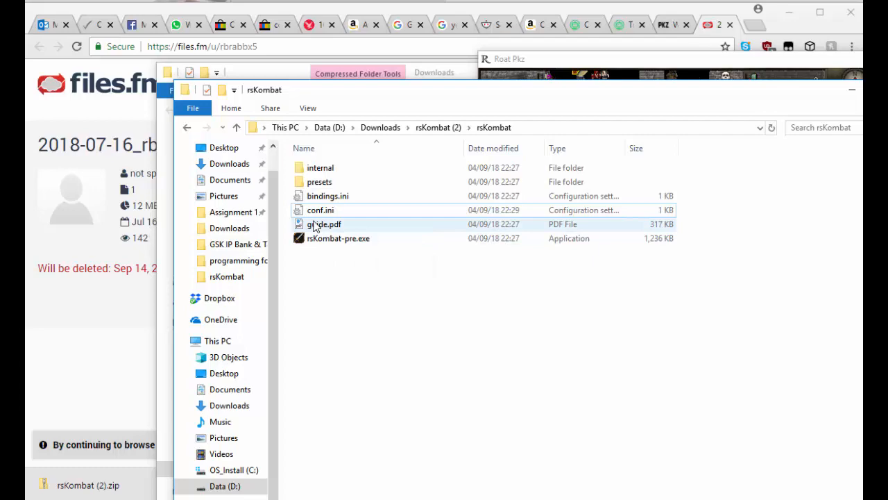
pyautogui.click(324, 225)
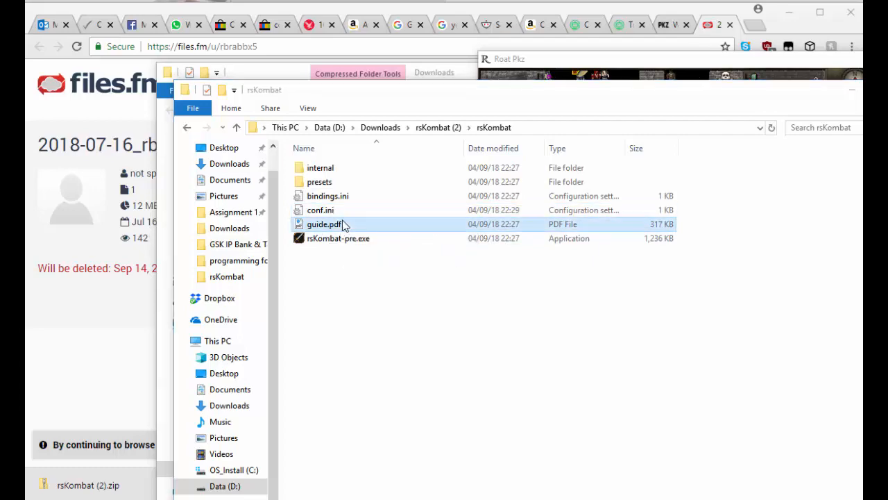
pyautogui.doubleClick(325, 223)
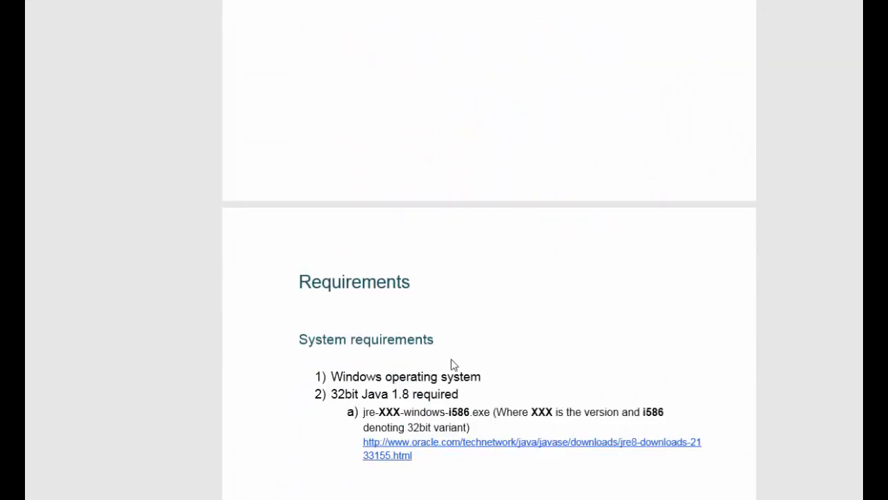
pyautogui.scroll(-3)
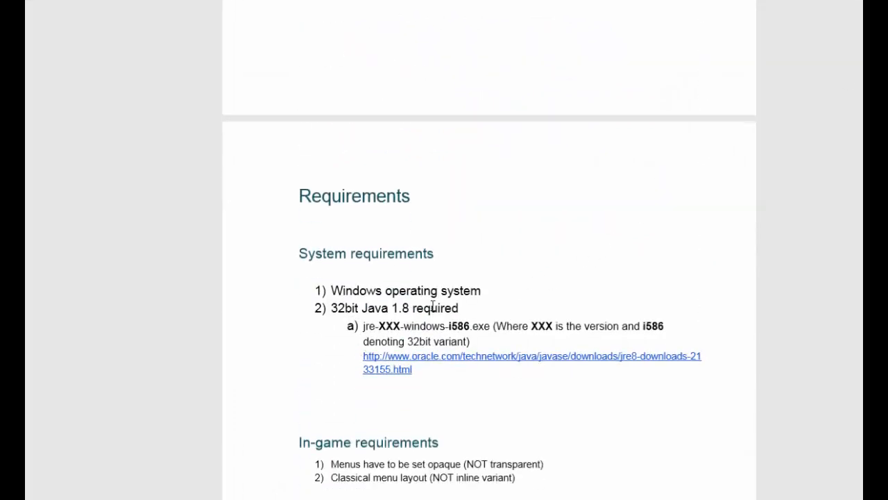
pyautogui.scroll(-3)
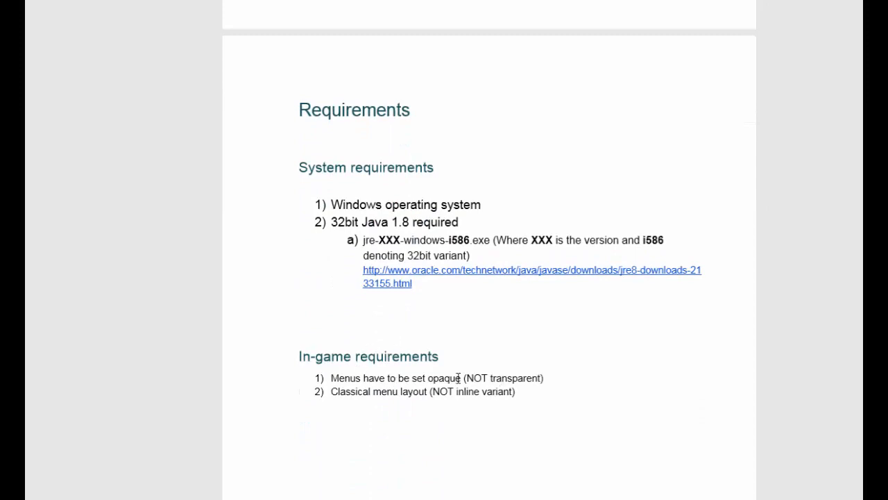
pyautogui.scroll(3)
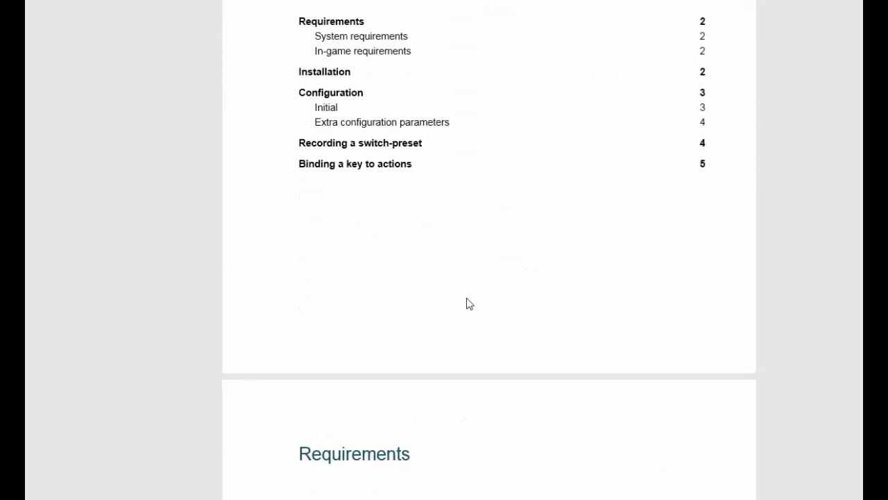
pyautogui.scroll(-3)
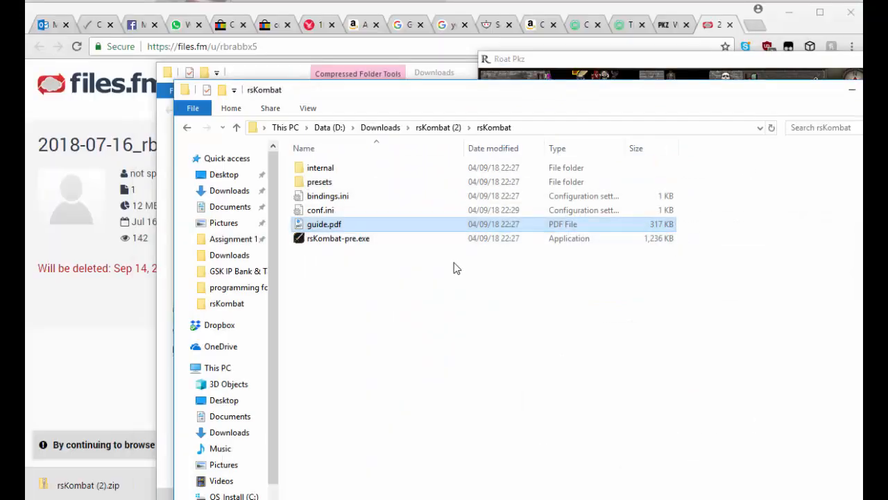
# Launch rsKombat-pre.exe, running it anyway past the Windows SmartScreen warning.
pyautogui.click(339, 239)
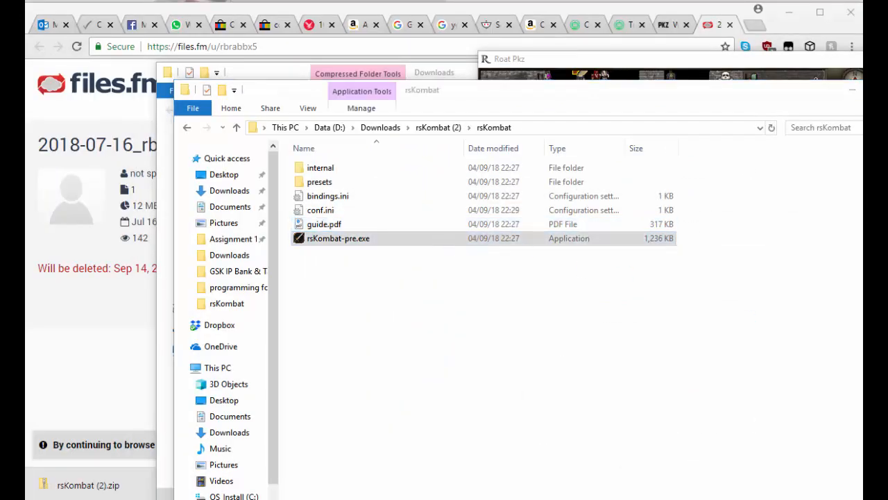
pyautogui.doubleClick(338, 239)
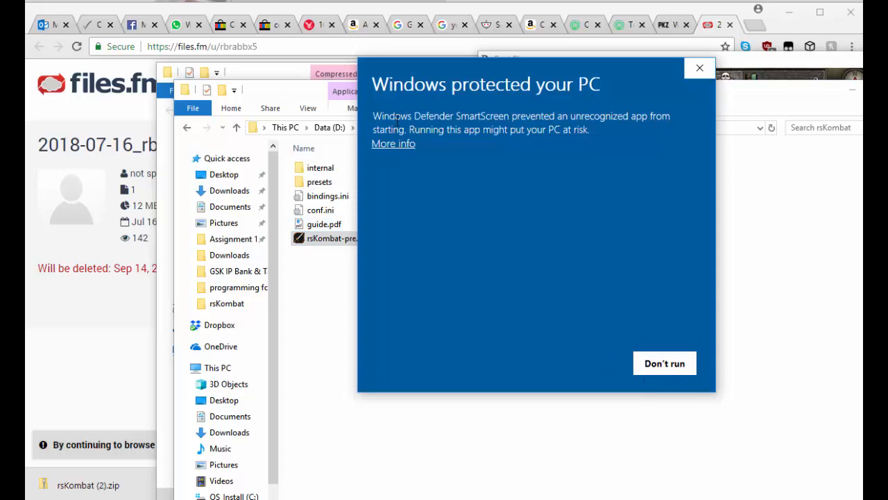
pyautogui.moveTo(430, 155)
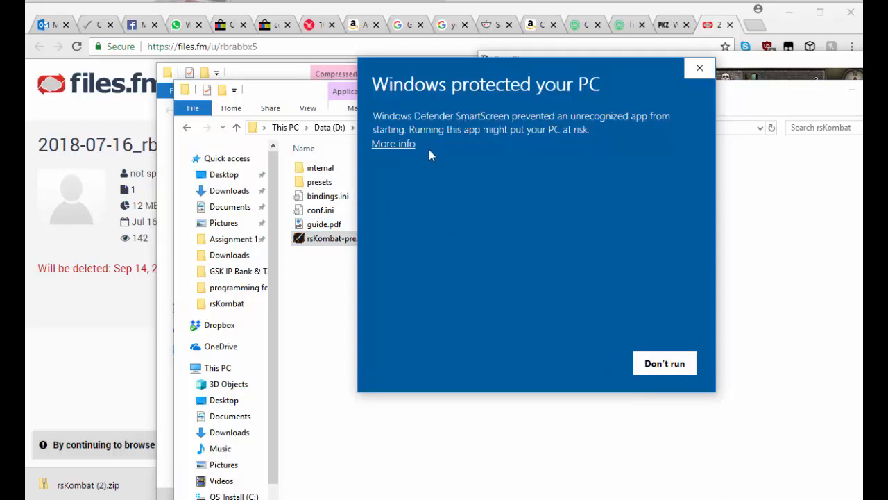
pyautogui.click(393, 143)
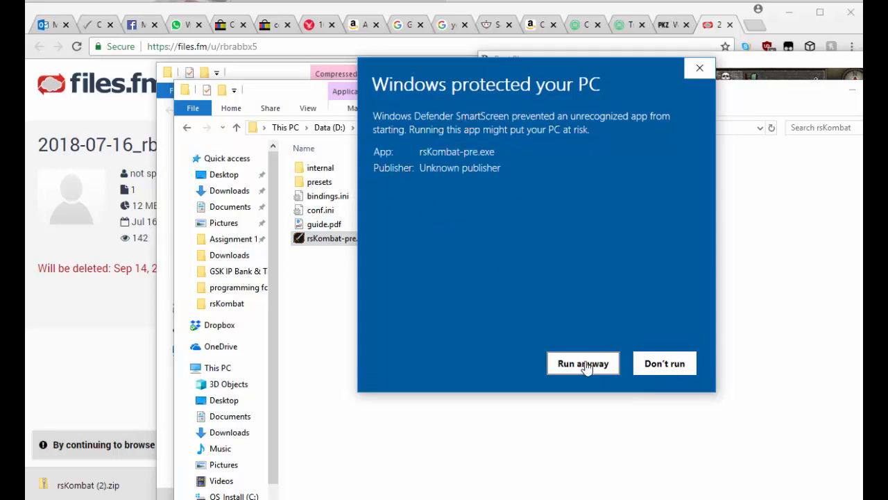
pyautogui.click(583, 364)
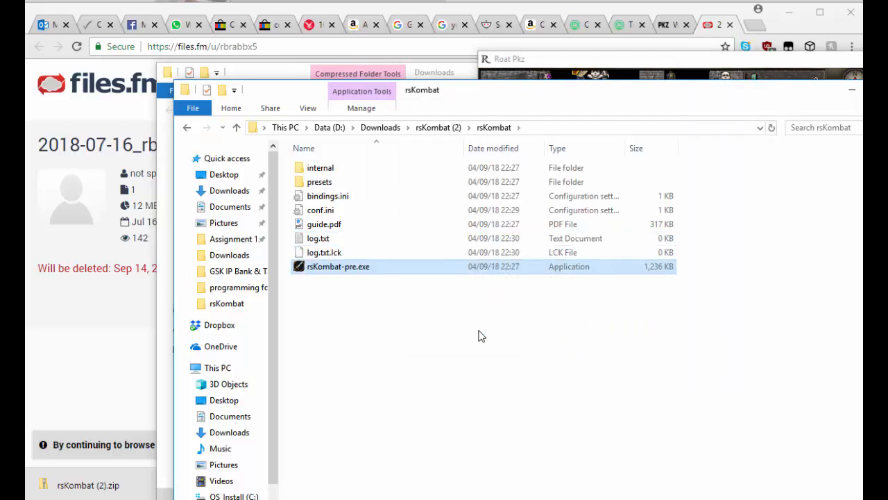
pyautogui.moveTo(779, 425)
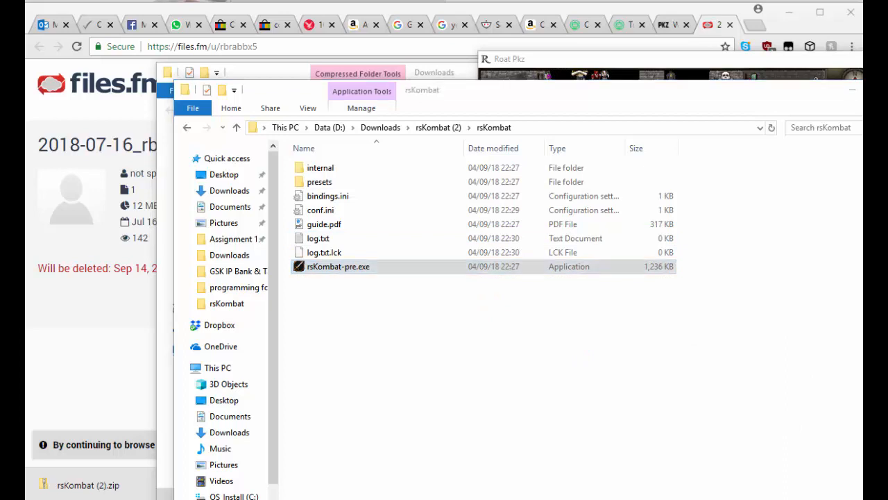
# Calibrate against the client, then set the logout tab key to F2 and save to conf.ini.
pyautogui.doubleClick(339, 266)
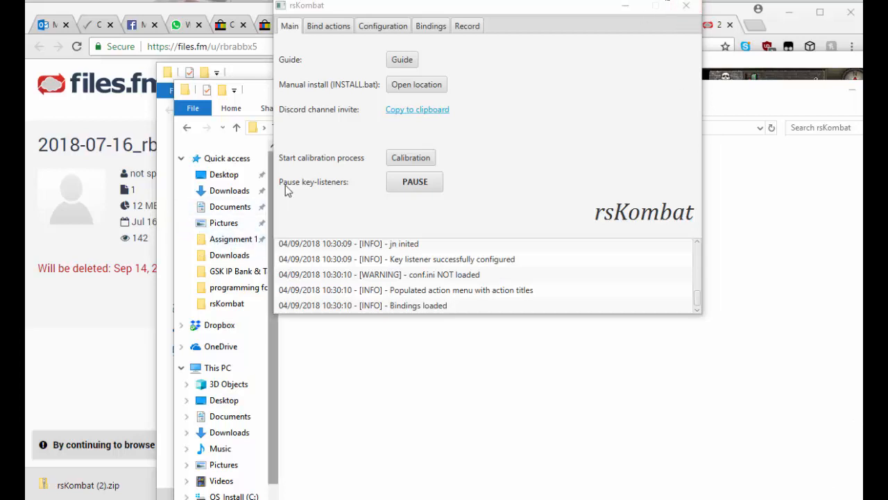
pyautogui.moveTo(471, 172)
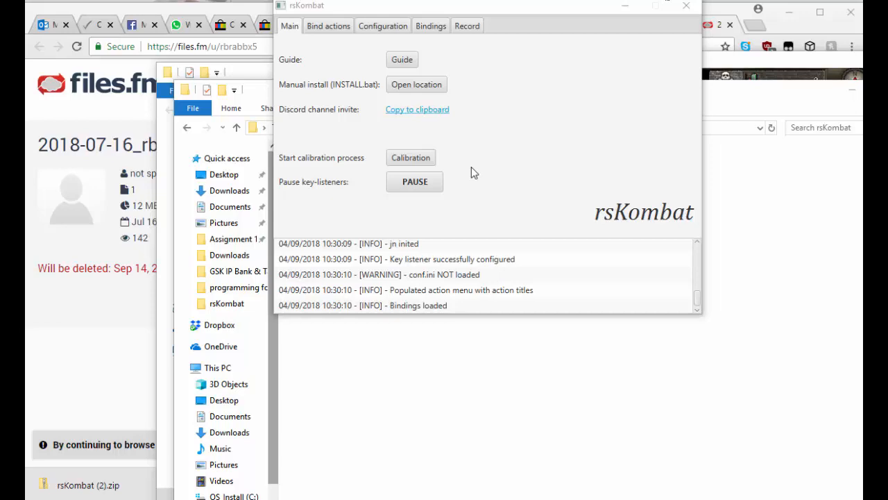
pyautogui.moveTo(765, 68)
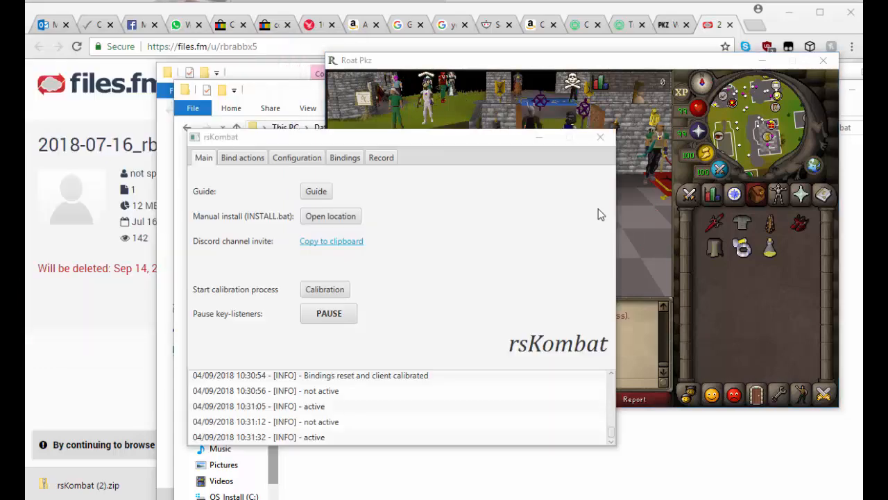
pyautogui.click(297, 157)
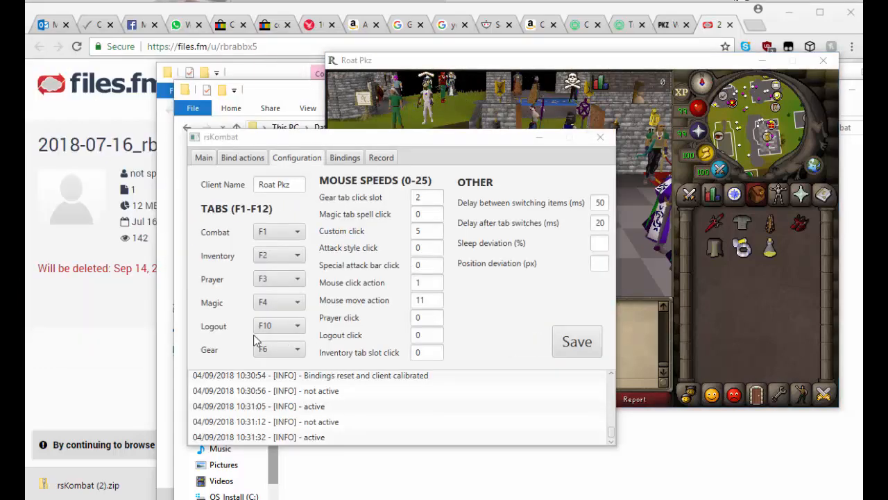
pyautogui.click(297, 324)
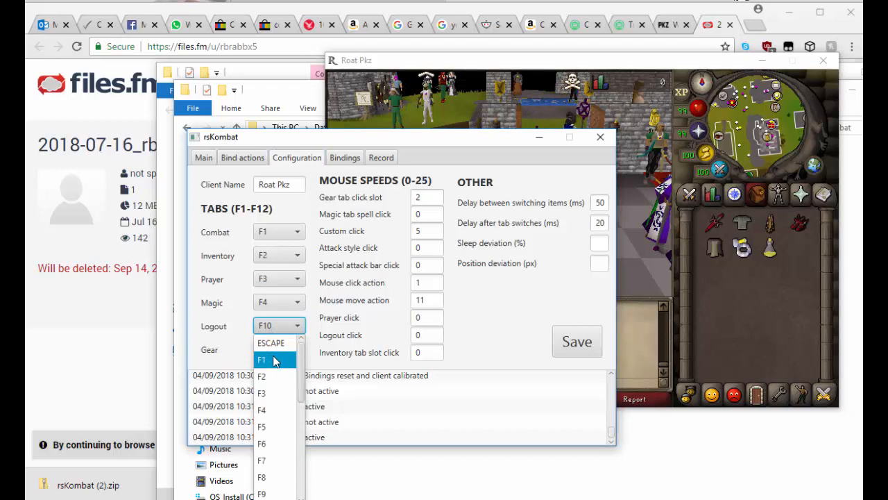
pyautogui.click(261, 360)
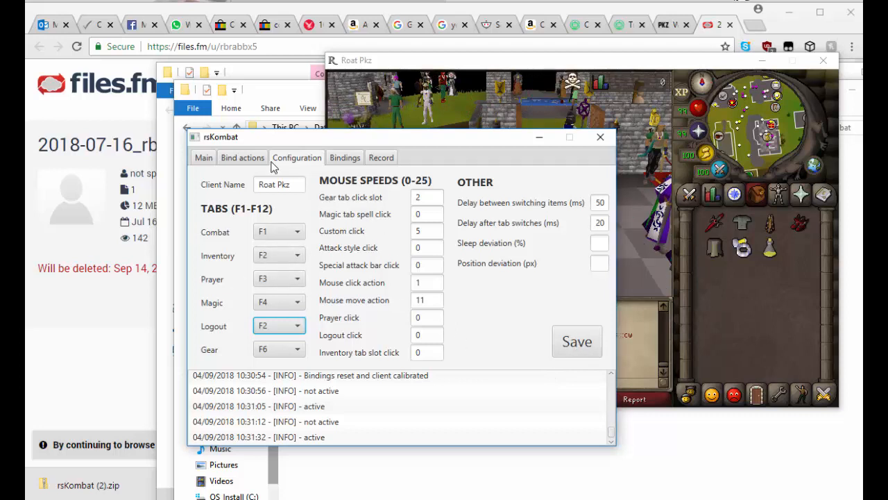
pyautogui.moveTo(289, 169)
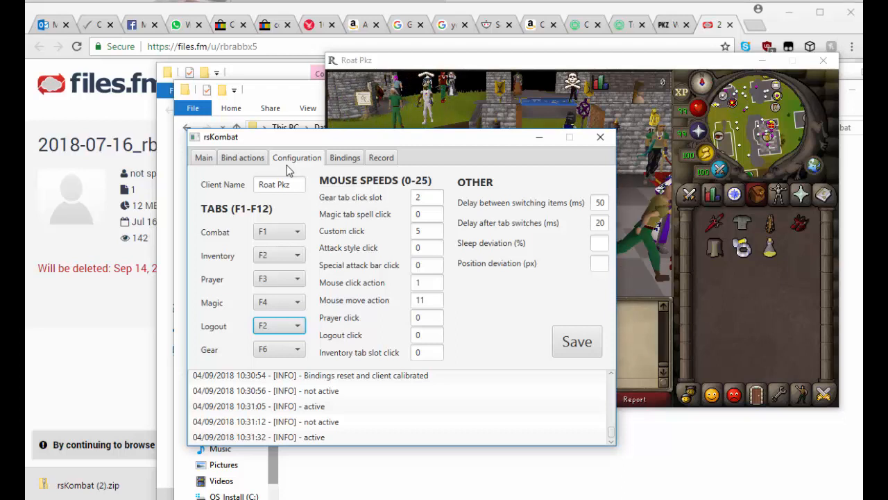
pyautogui.moveTo(539, 356)
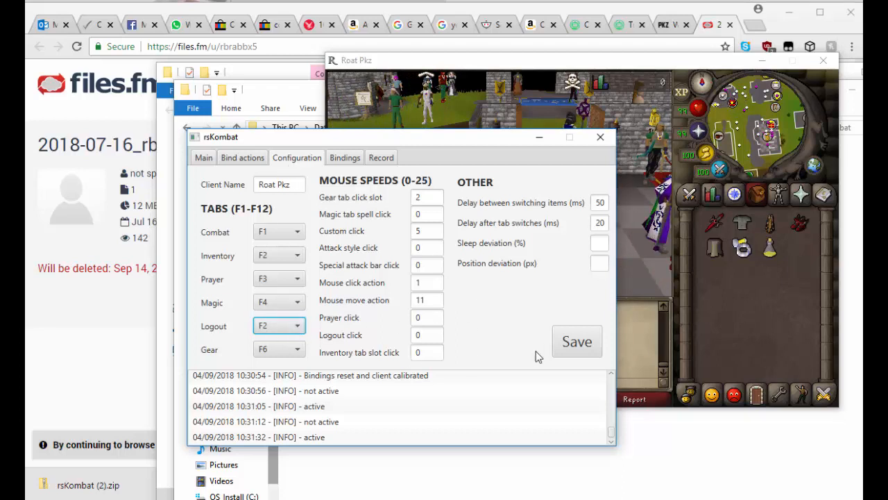
pyautogui.click(242, 159)
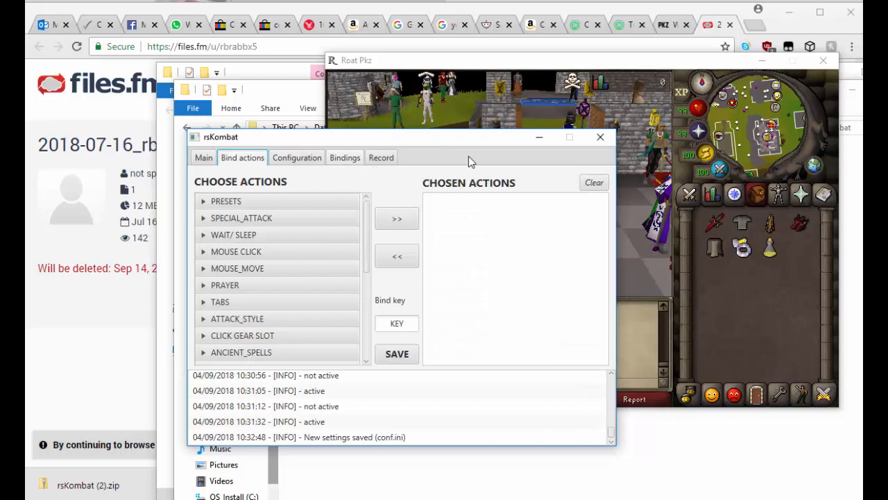
# Run Calibration again from the Main page with the game client visible.
pyautogui.click(202, 158)
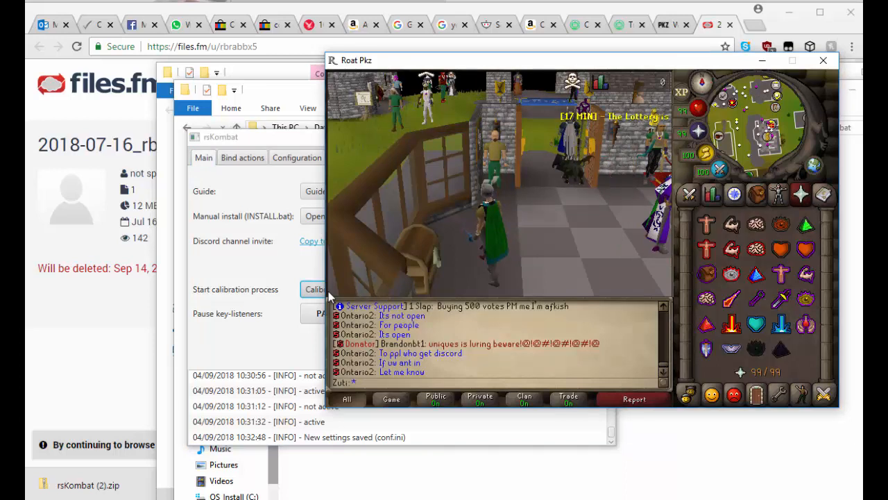
pyautogui.click(317, 288)
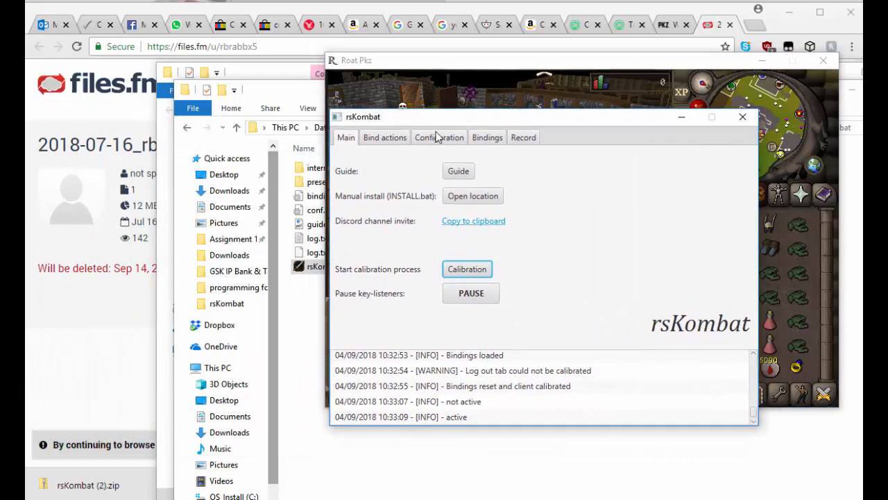
# Record the current in-game inventory as a preset named melee.
pyautogui.click(487, 138)
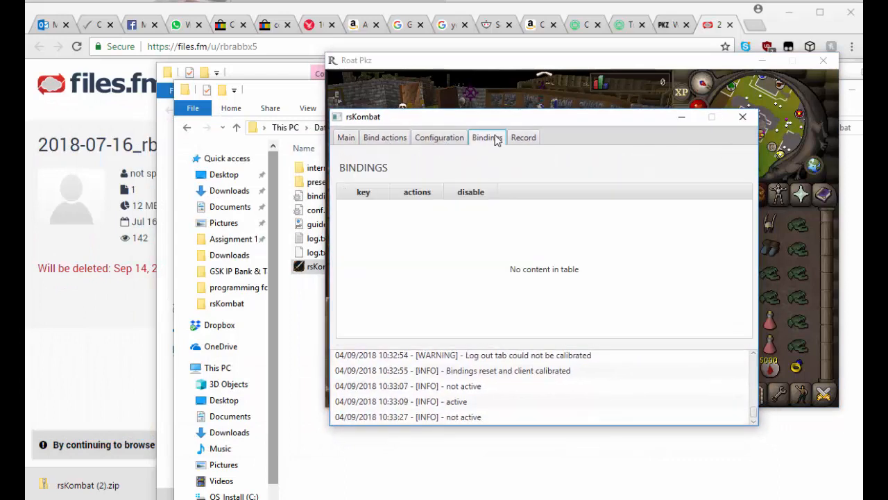
pyautogui.click(522, 137)
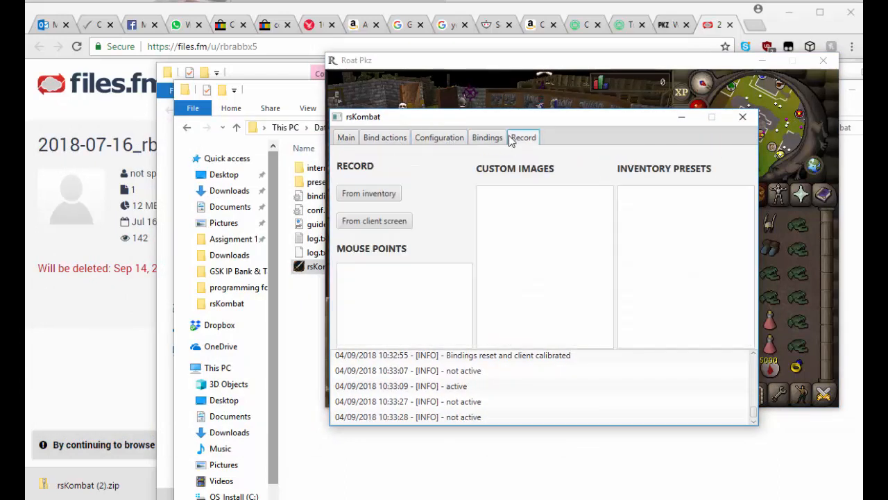
pyautogui.click(384, 137)
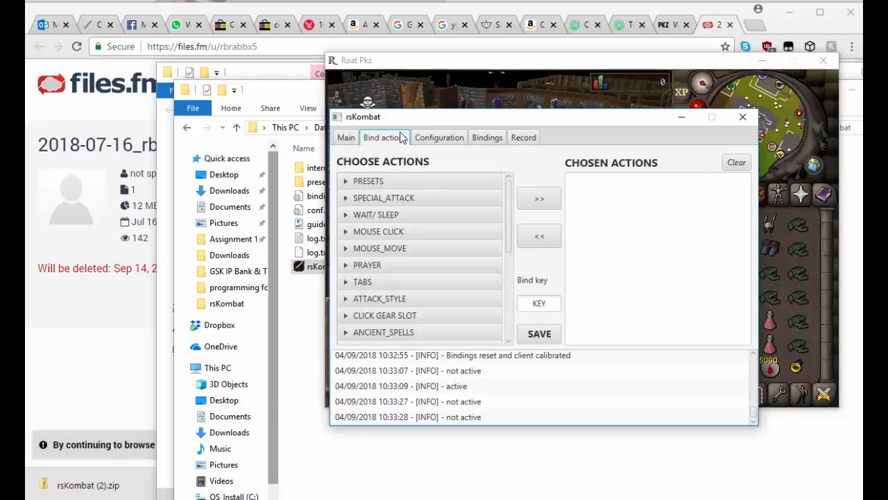
pyautogui.click(487, 137)
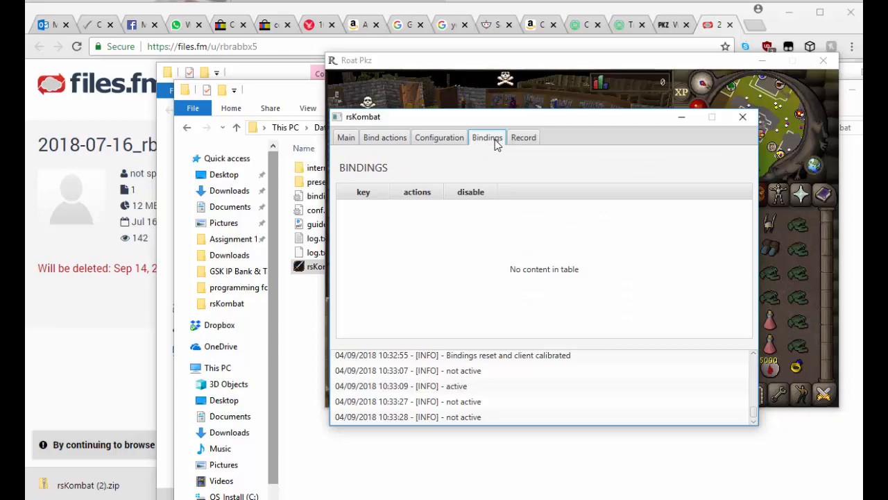
pyautogui.click(523, 137)
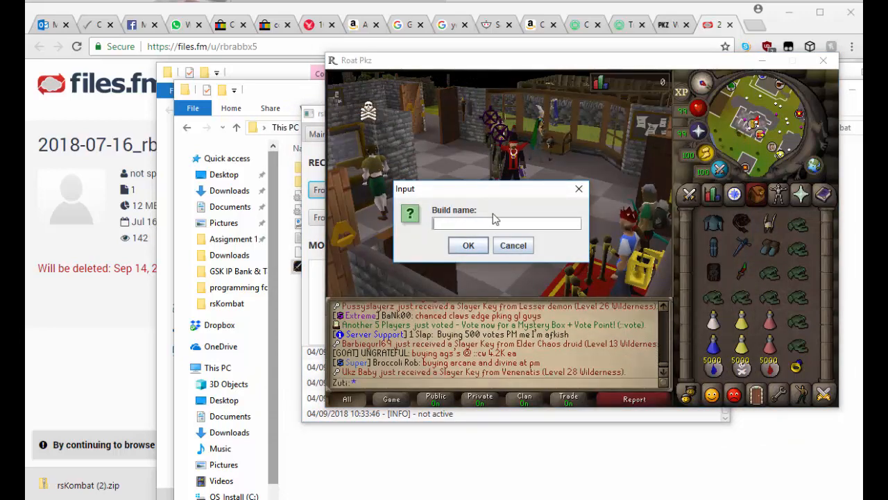
pyautogui.write('melee')
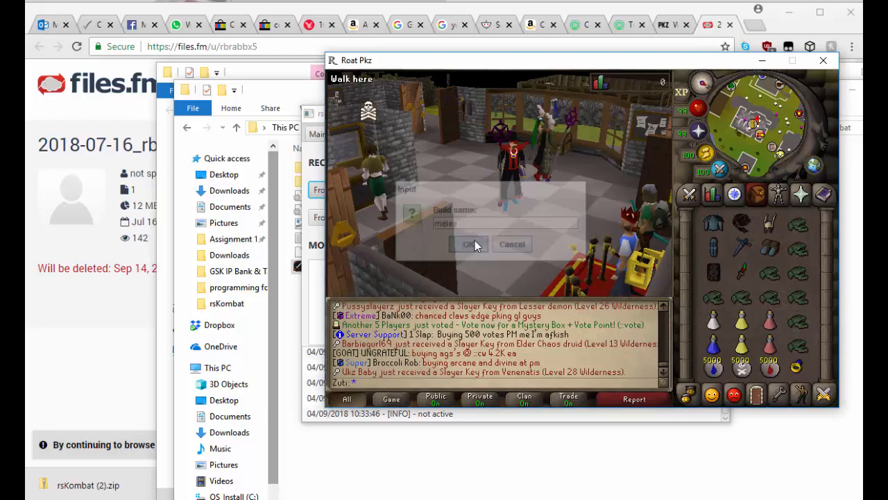
pyautogui.click(469, 245)
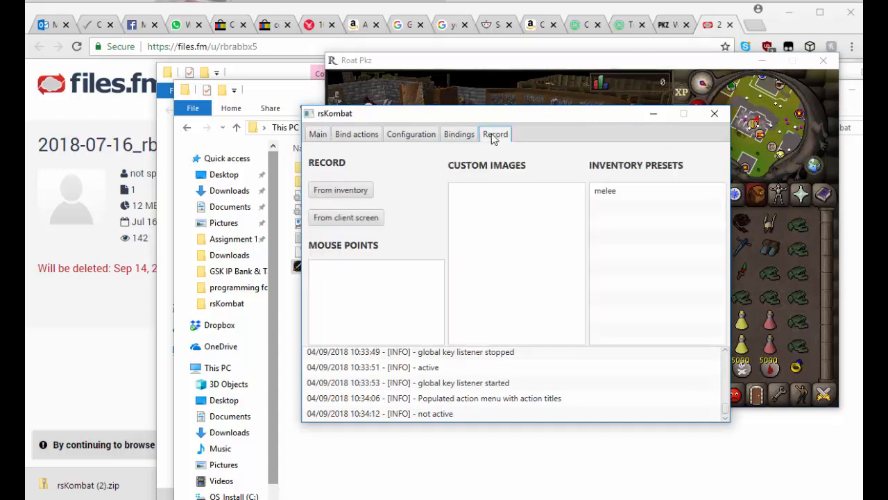
pyautogui.moveTo(591, 228)
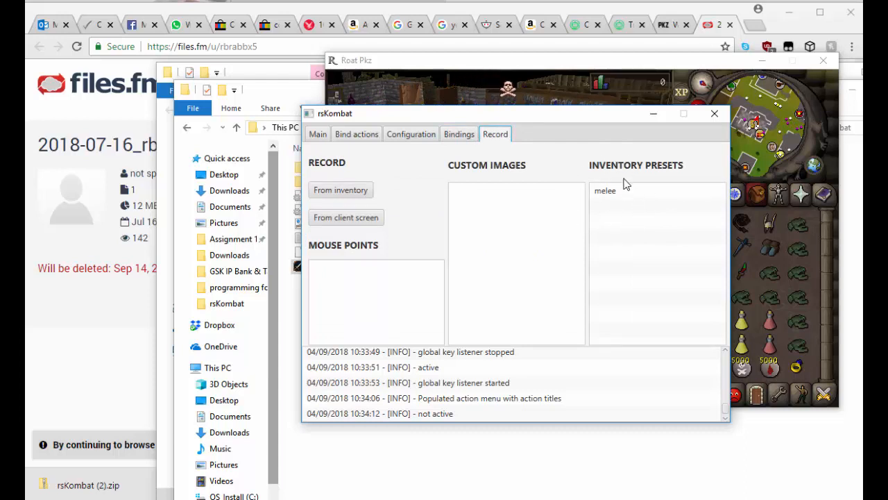
# Add the melee preset and the PIETY prayer to the Chosen Actions list.
pyautogui.click(356, 134)
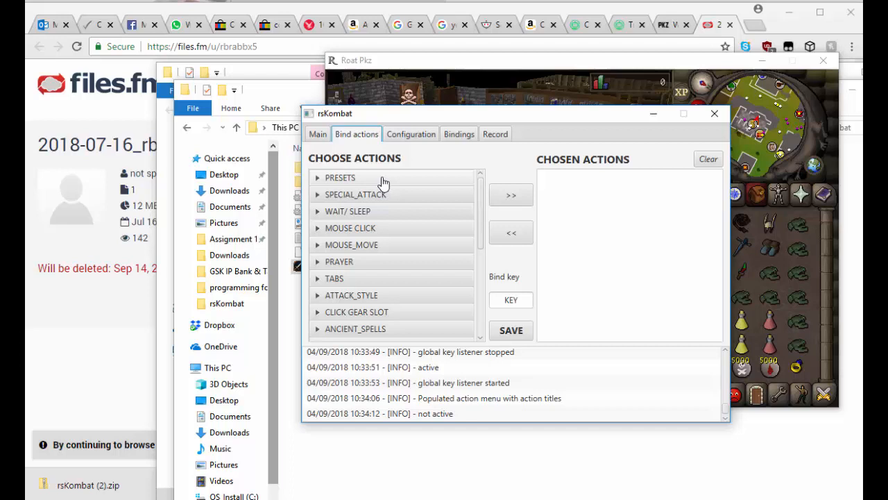
pyautogui.click(340, 178)
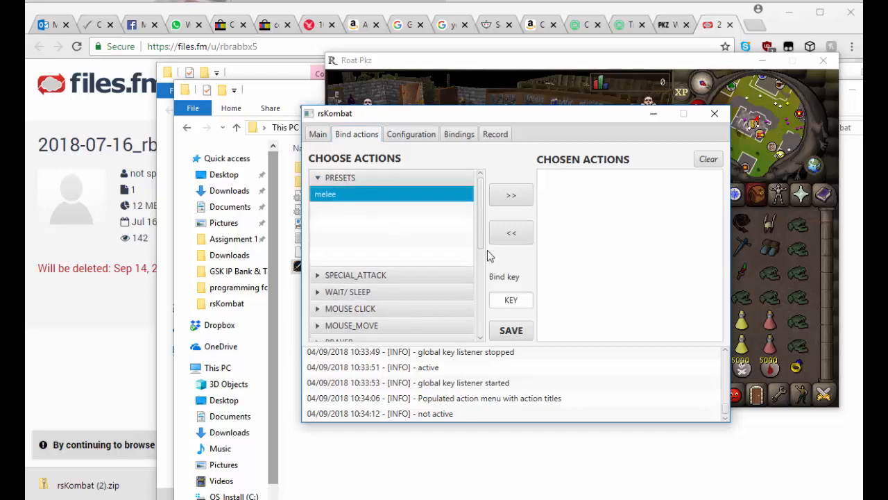
pyautogui.click(511, 194)
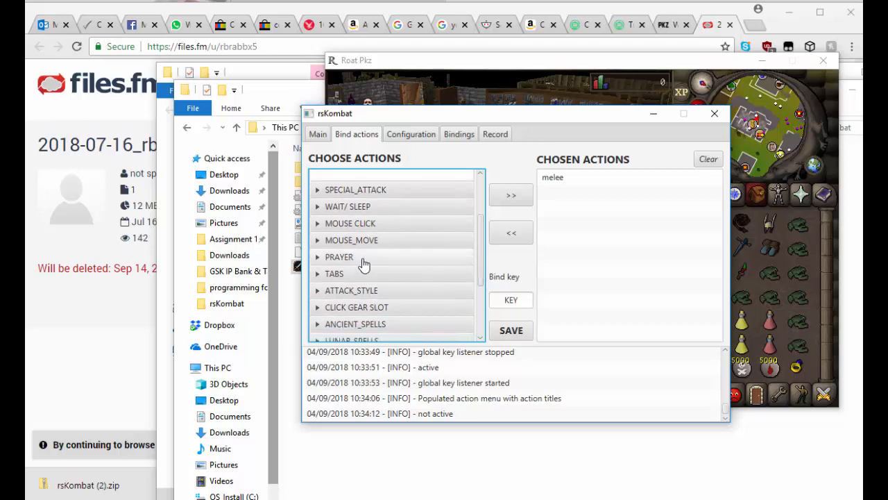
pyautogui.click(339, 256)
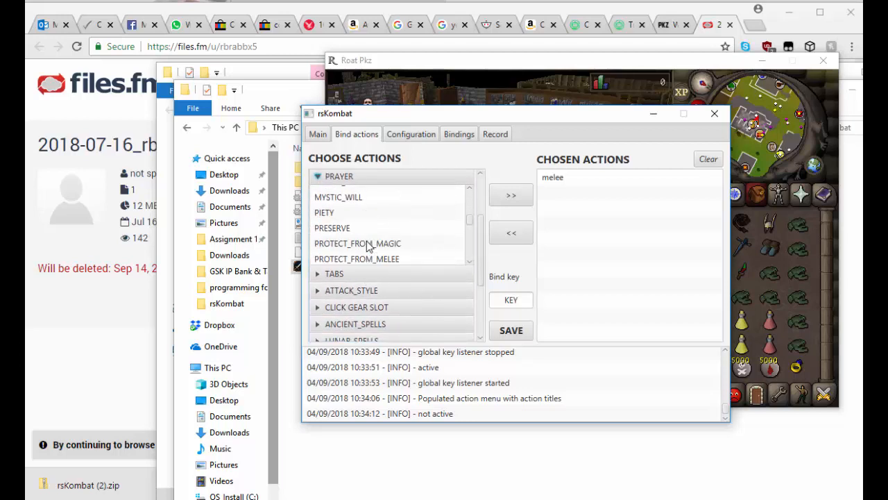
pyautogui.scroll(-3)
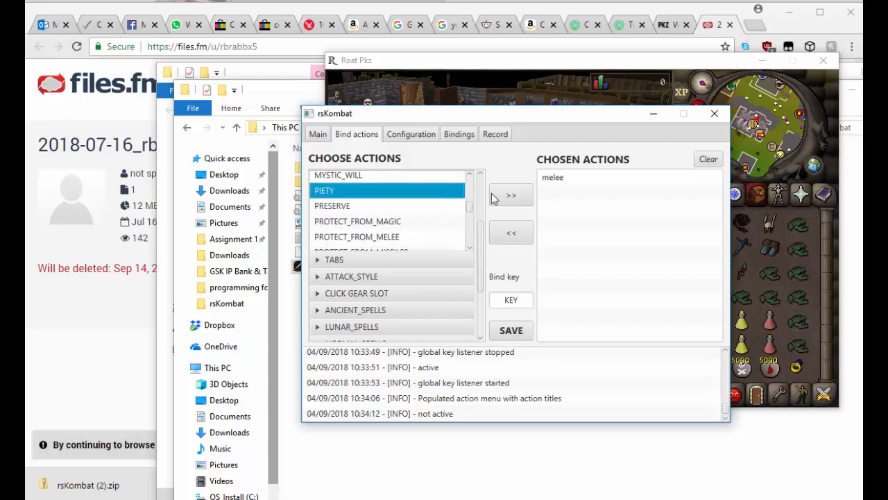
pyautogui.click(510, 194)
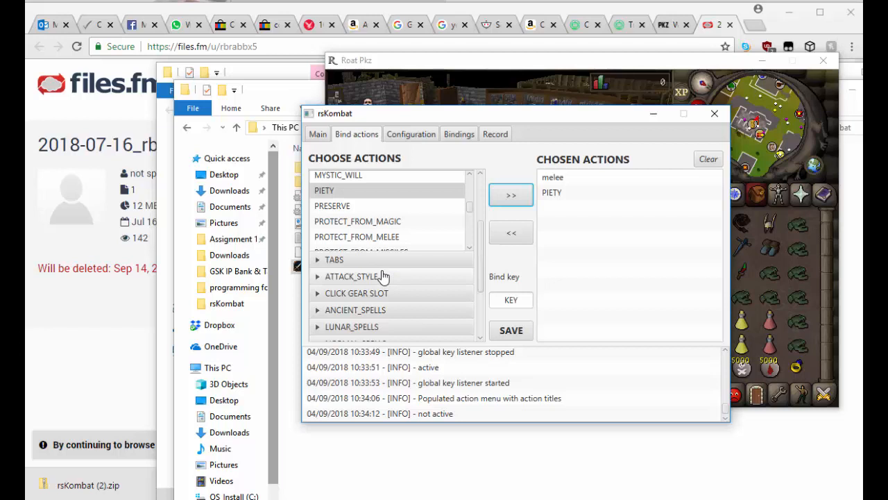
# Assign the binding's key and save the melee + Piety sequence.
pyautogui.scroll(-3)
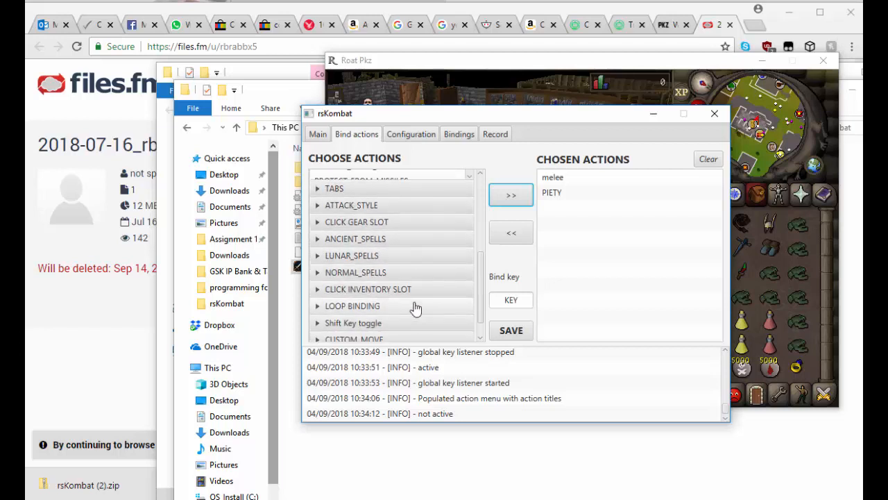
pyautogui.scroll(-3)
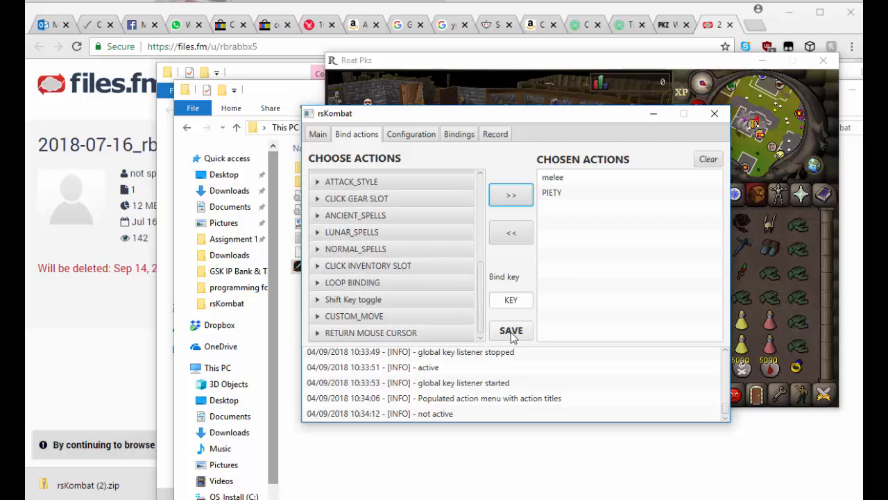
pyautogui.click(511, 300)
pyautogui.write('1')
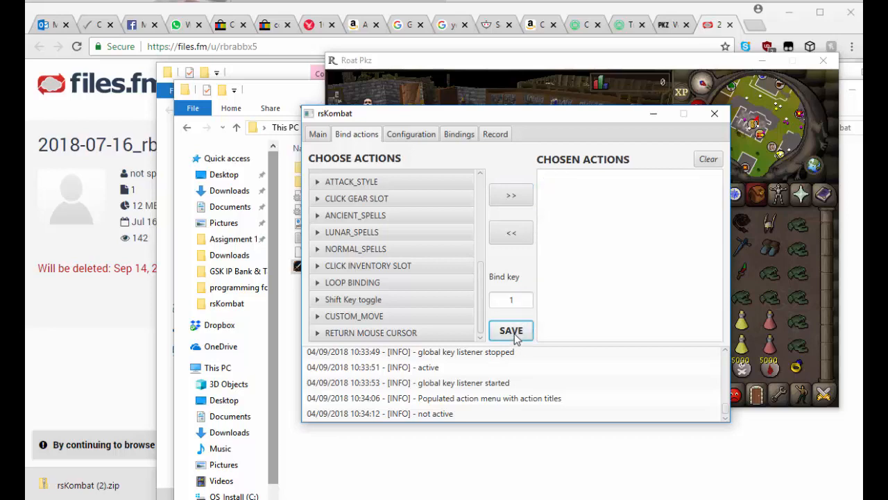
pyautogui.click(511, 330)
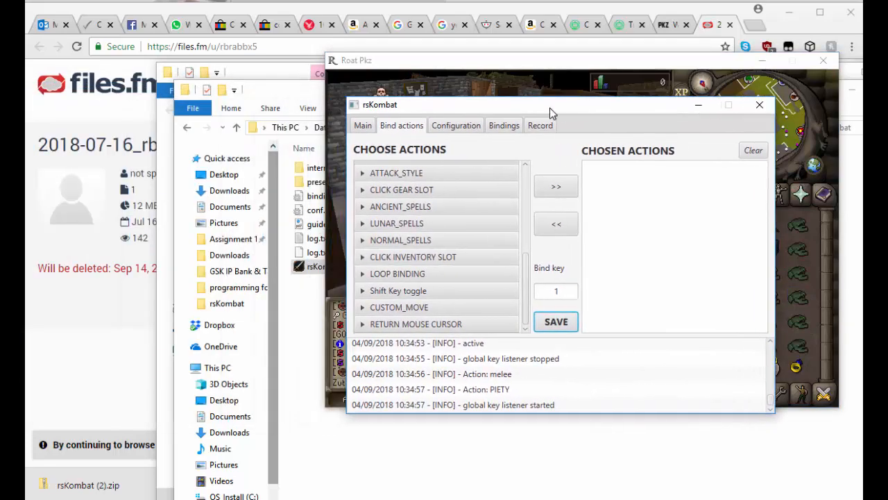
# Record the current inventory as a new preset named 'mage' next to 'melee'.
pyautogui.click(539, 125)
pyautogui.write('mage')
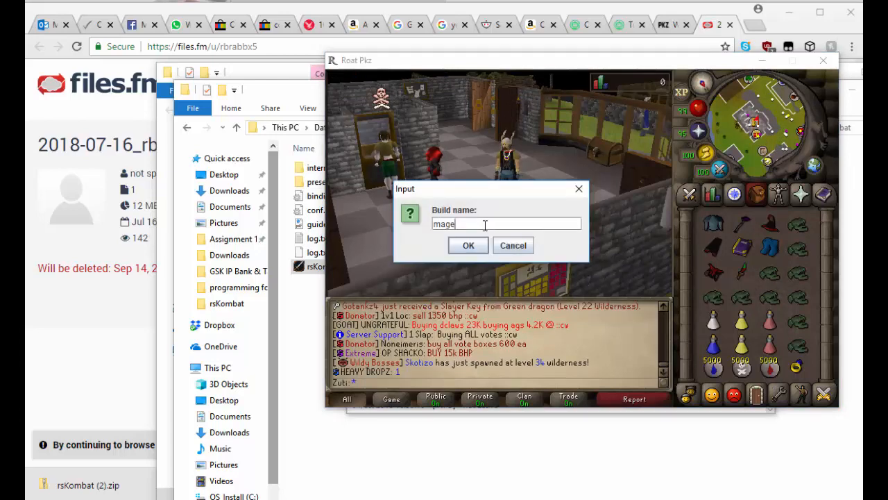
pyautogui.click(468, 244)
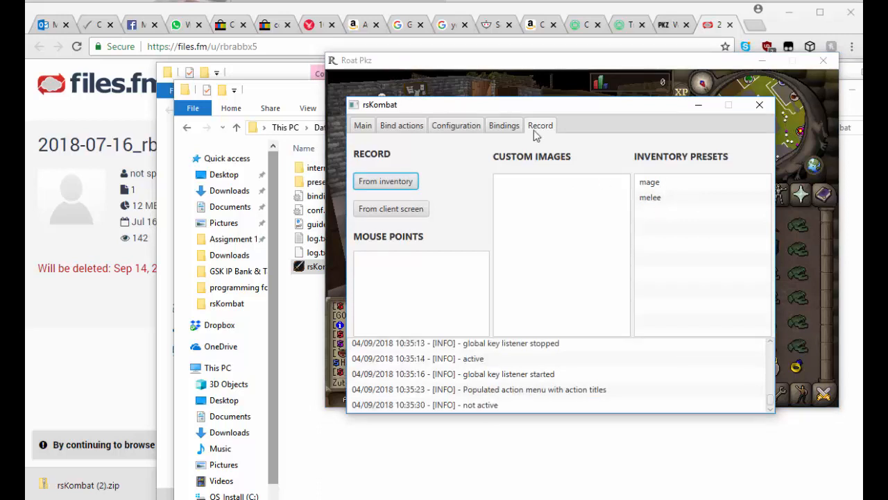
pyautogui.click(455, 124)
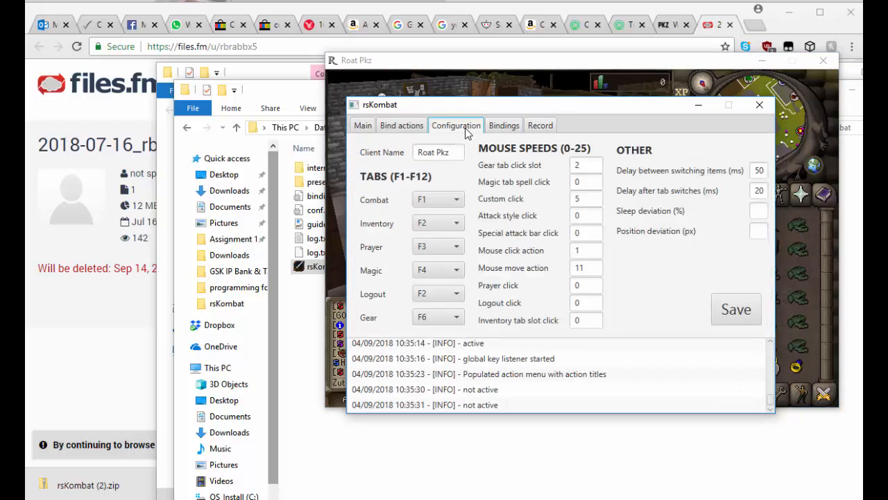
# On Bind actions, add the mage preset and the MYSTIC_MIGHT prayer to Chosen Actions.
pyautogui.click(401, 125)
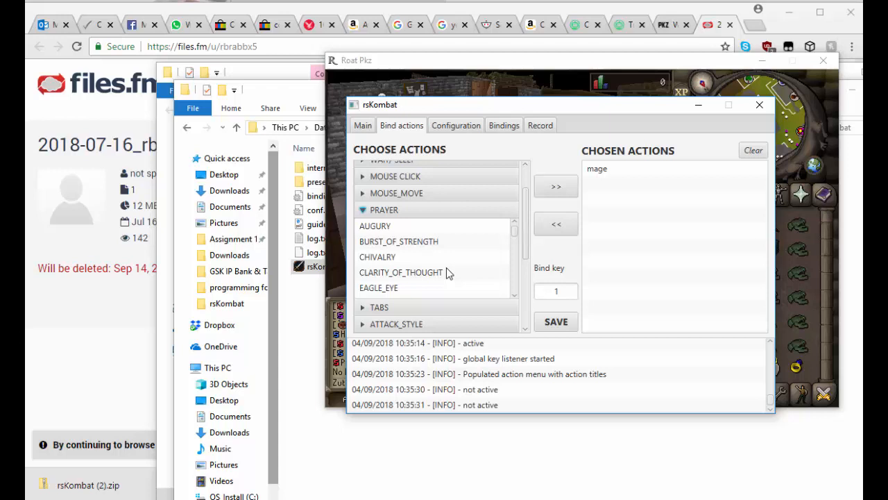
pyautogui.scroll(-3)
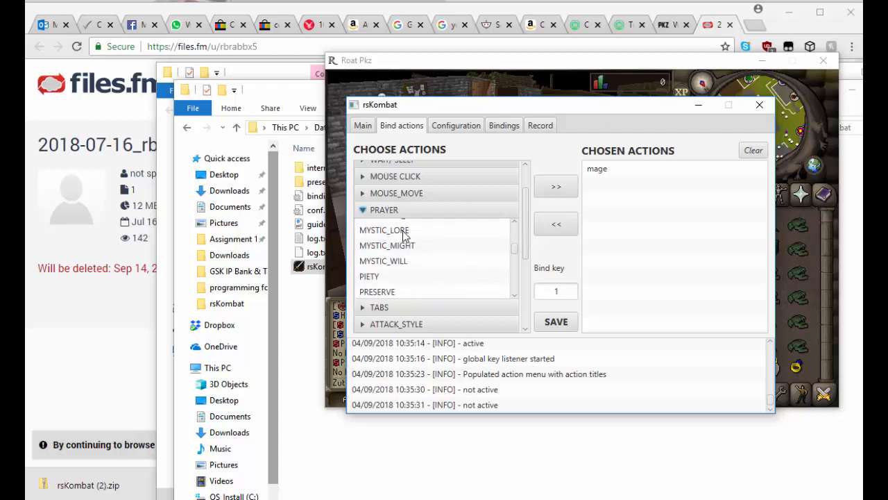
pyautogui.click(387, 244)
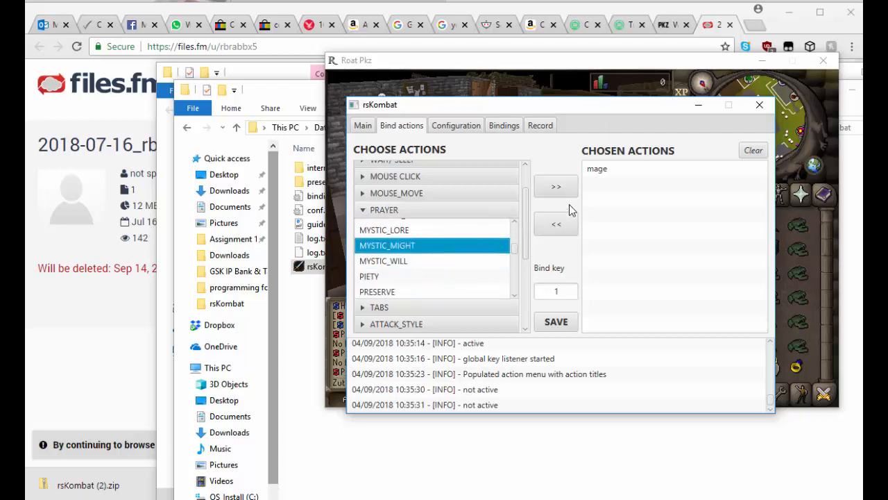
pyautogui.click(555, 186)
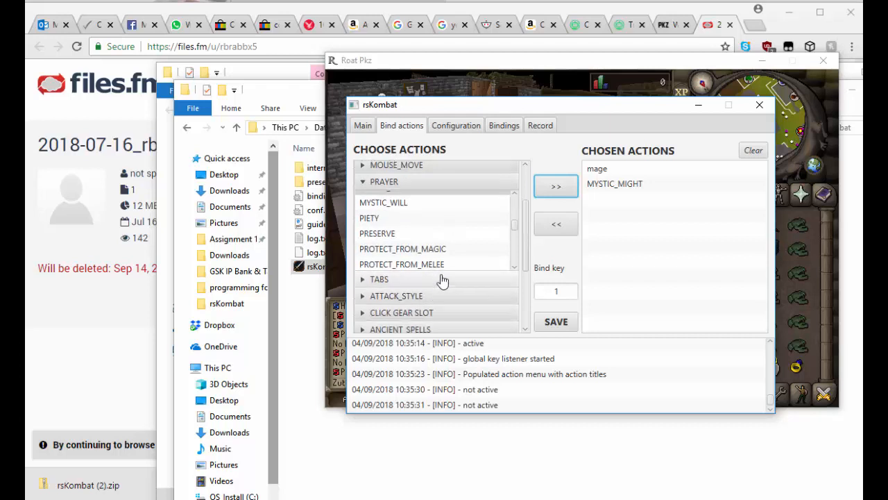
# Add a 50 ms sleep and the ICE_BARRAGE spell to complete the chosen action sequence.
pyautogui.scroll(-3)
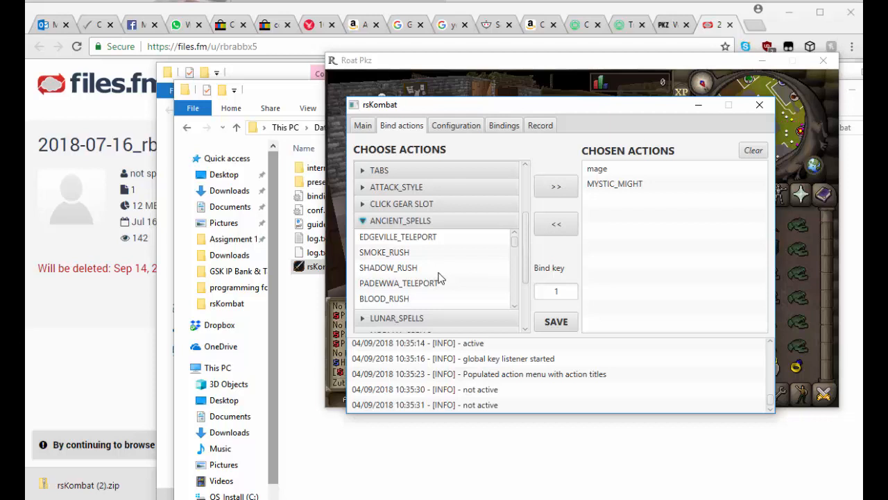
pyautogui.scroll(-3)
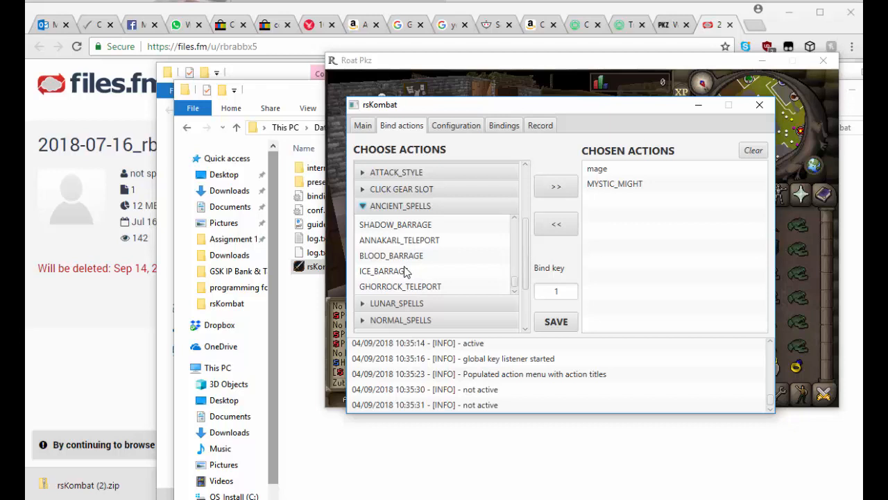
pyautogui.click(383, 270)
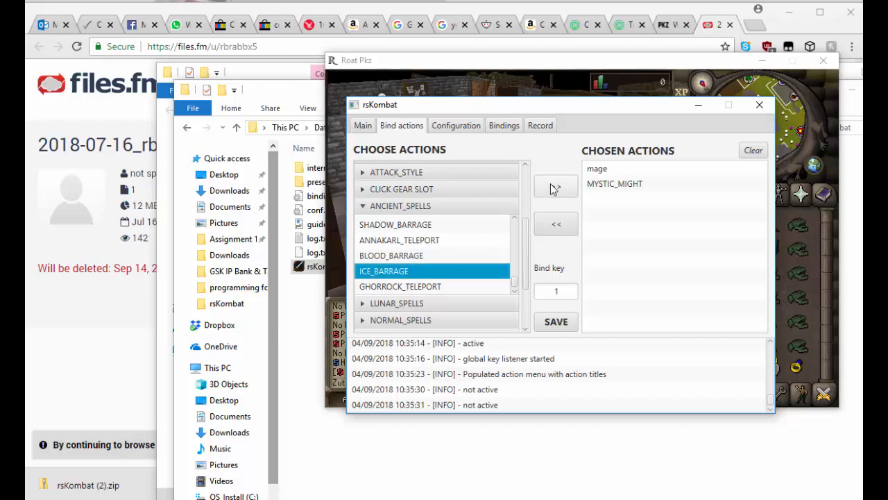
pyautogui.scroll(-3)
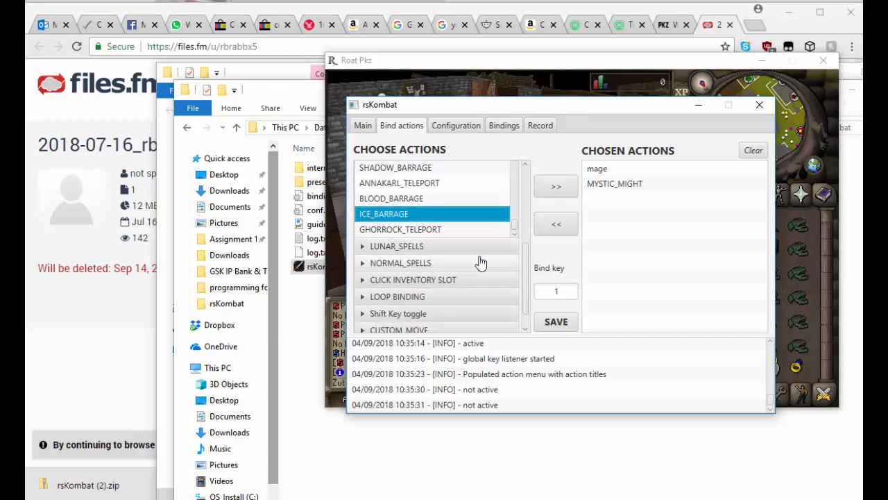
pyautogui.scroll(-3)
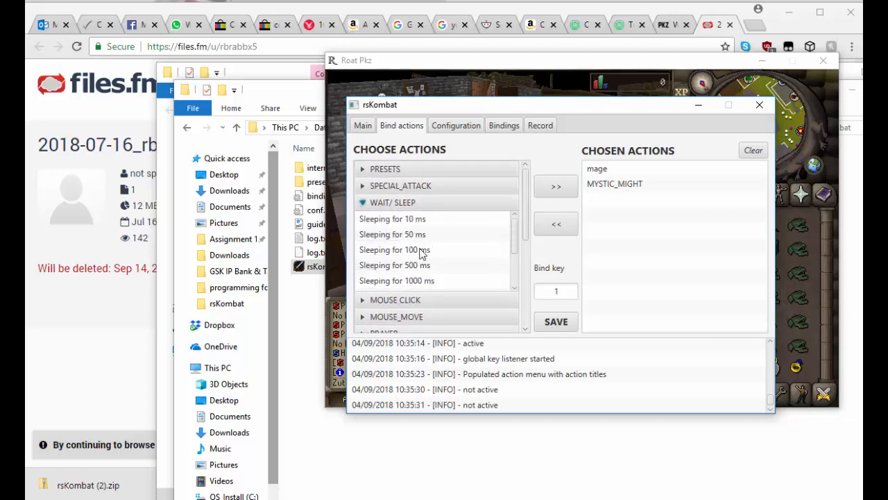
pyautogui.click(391, 233)
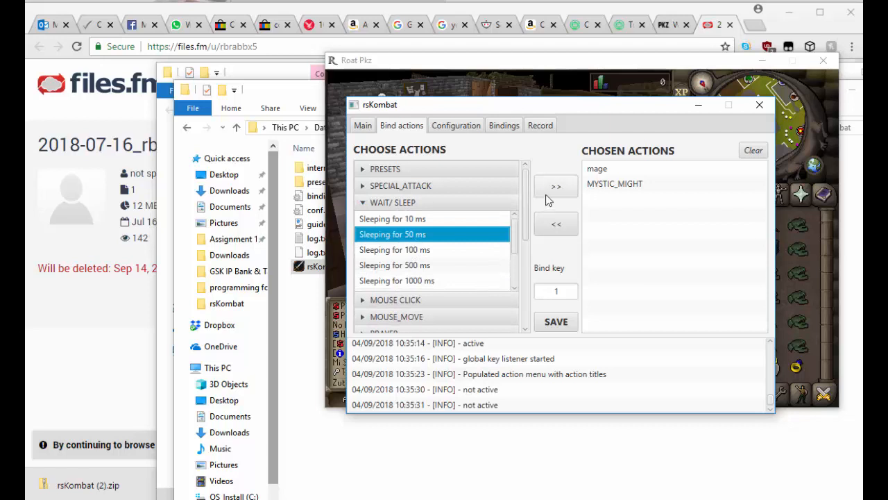
pyautogui.click(555, 186)
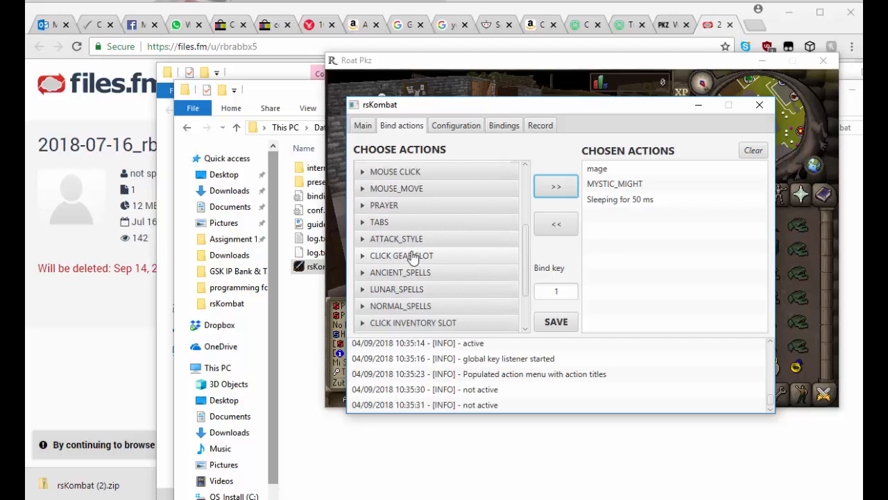
pyautogui.scroll(-3)
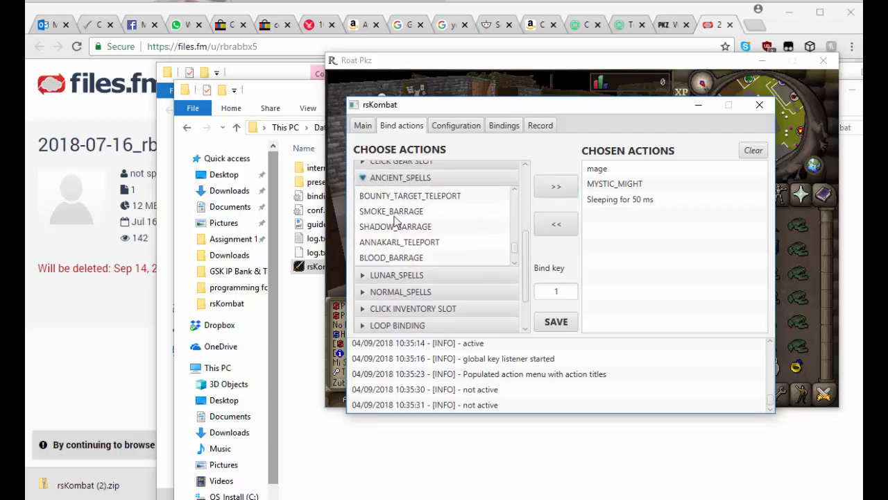
pyautogui.click(555, 186)
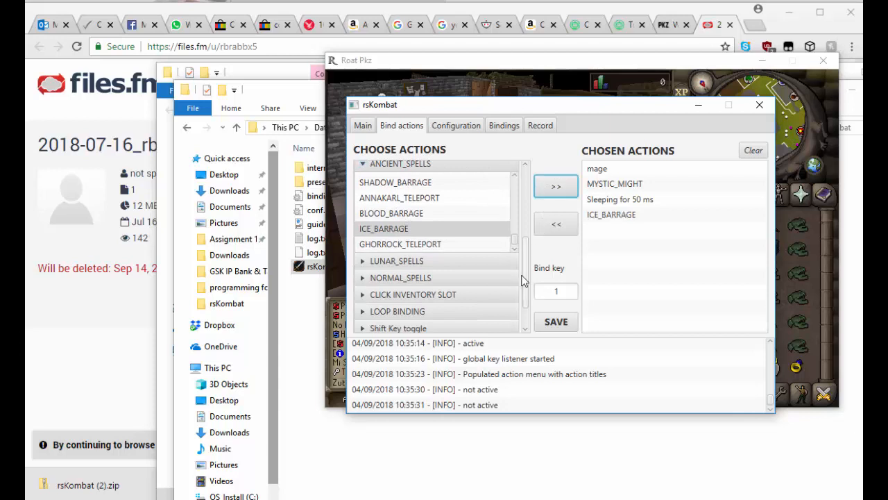